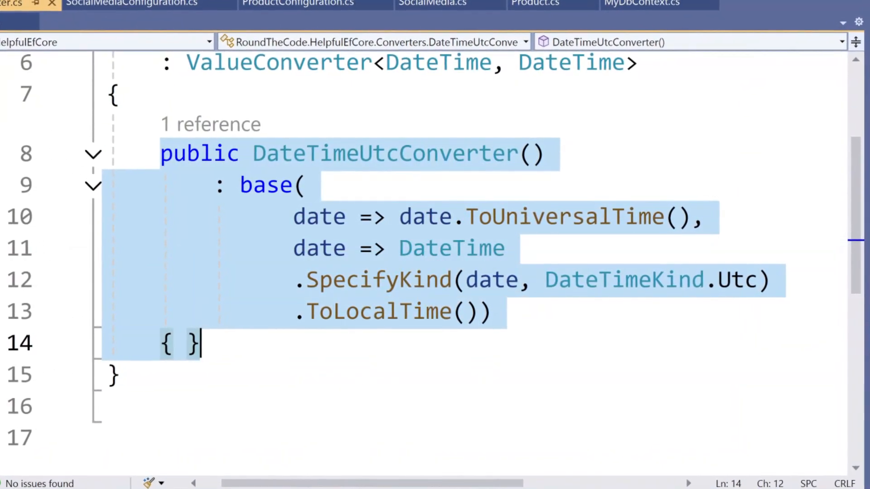
Review the SocialMedia entity class with its Id and Name properties
click(77, 71)
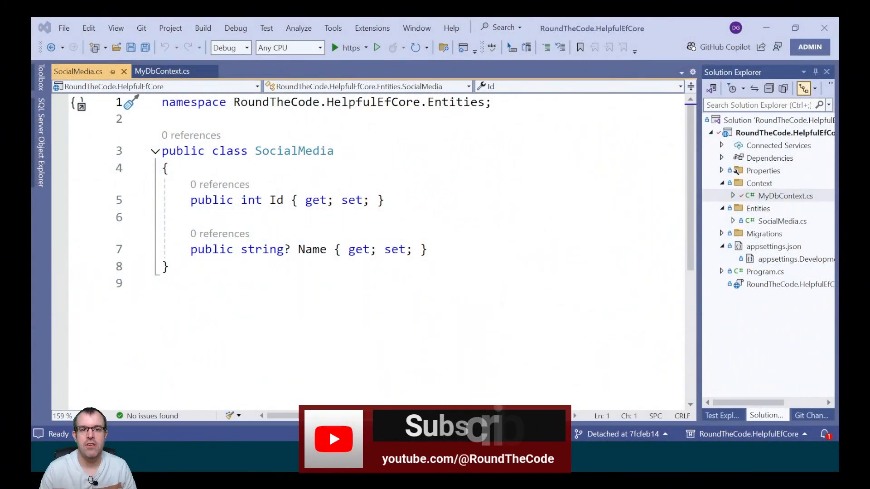
double_click(294, 151)
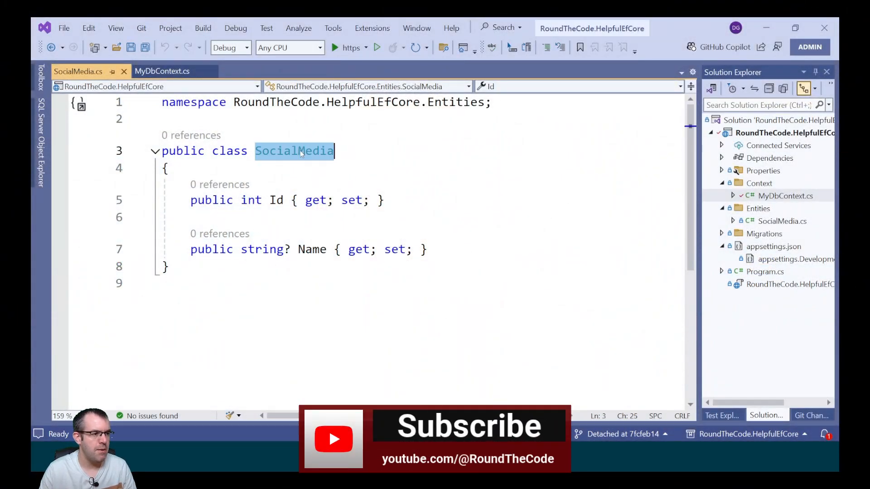
click(191, 201)
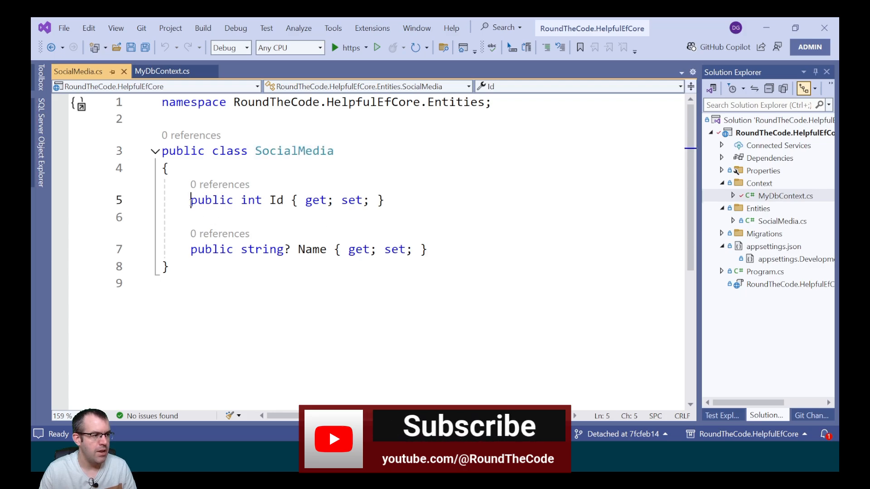
triple_click(308, 249)
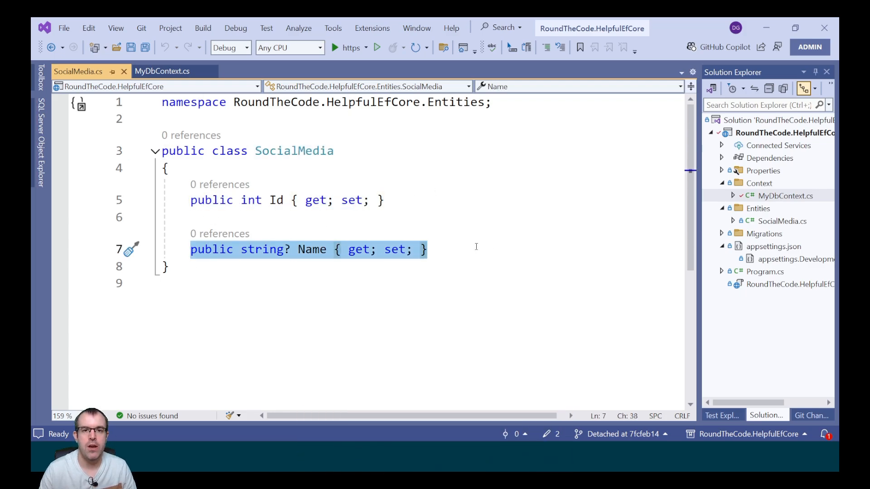
In MyDbContext.cs add a protected override OnModelCreating calling base.OnModelCreating
click(162, 71)
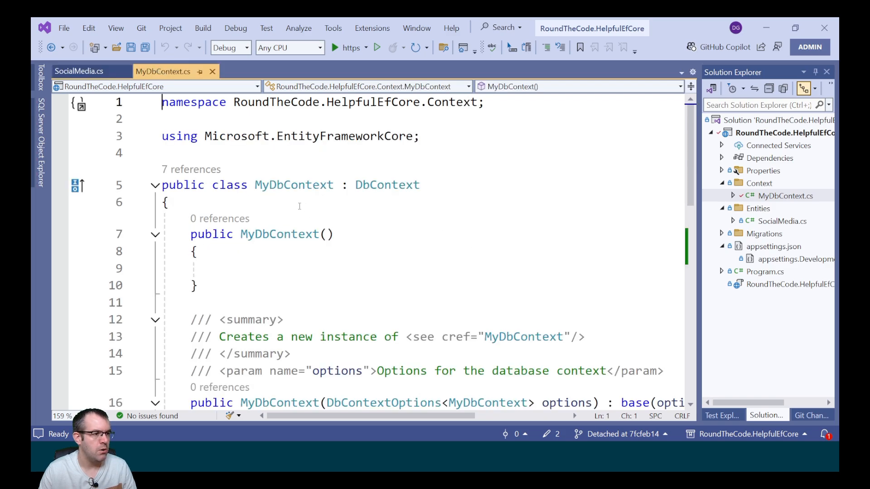
click(394, 185)
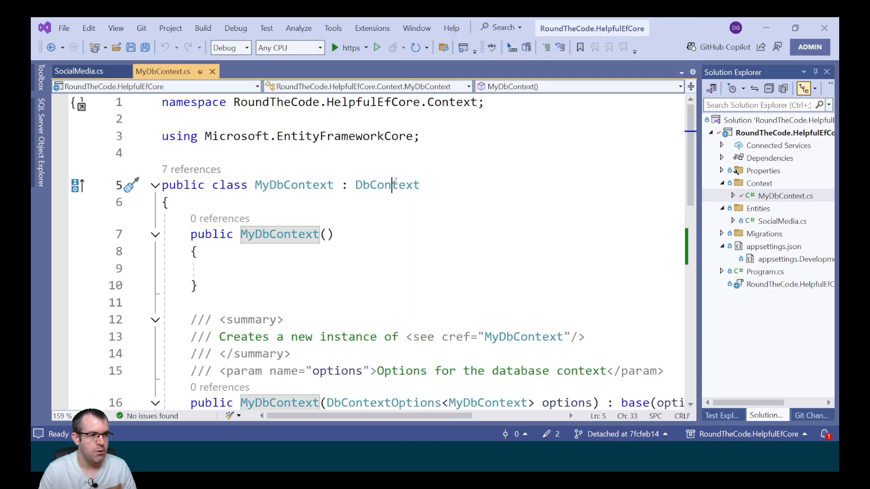
double_click(387, 184)
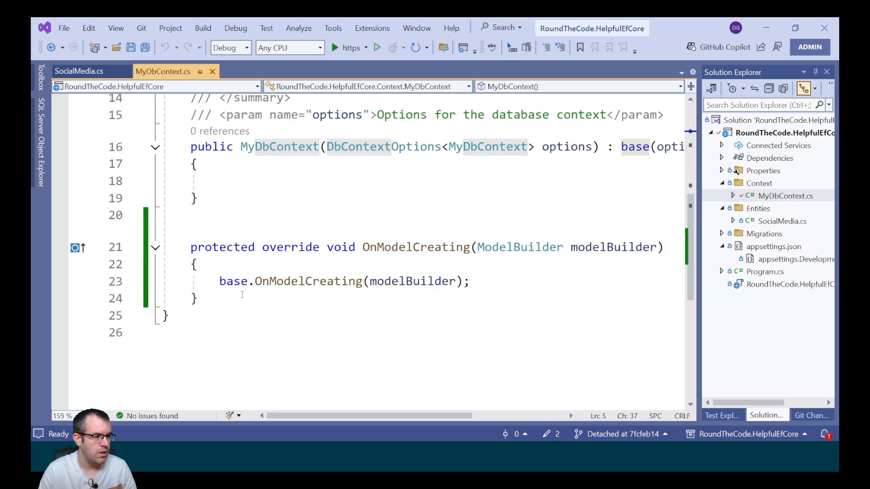
Call modelBuilder.ApplyConfigurationsFromAssembly(Assembly.Load("RoundTheCode.HelpfulEfCore")) inside OnModelCreating
double_click(416, 247)
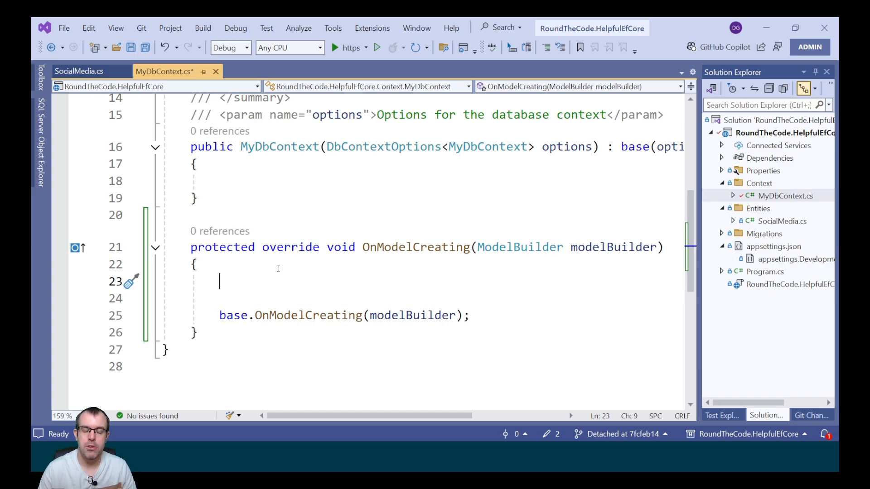
text(modelBuilder)
click(437, 298)
text(.ApplyConfigurationsFrom)
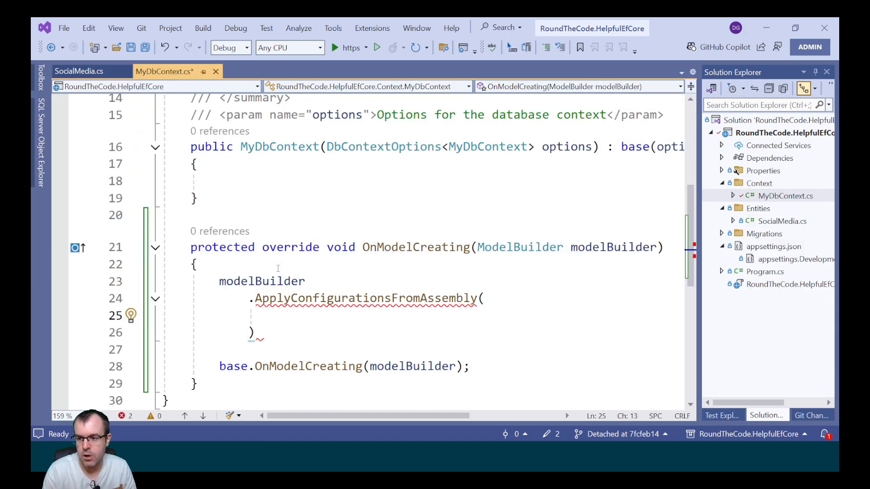
text(Assem)
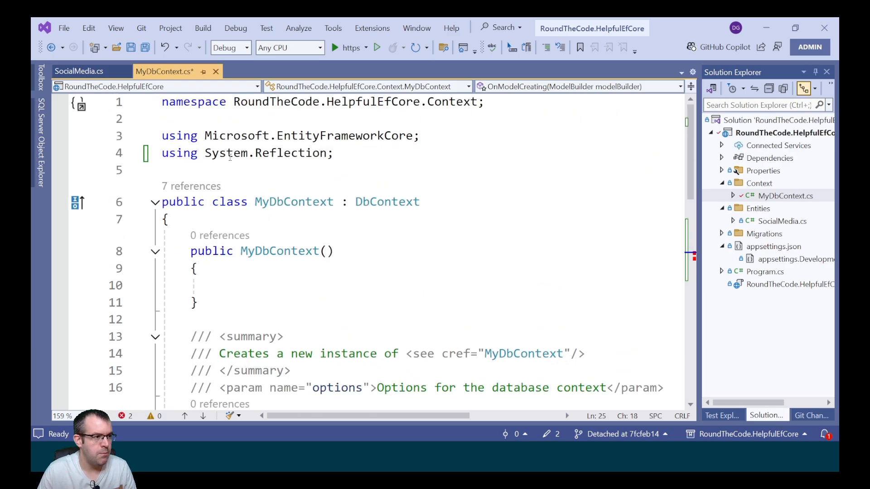
scroll(down, 3)
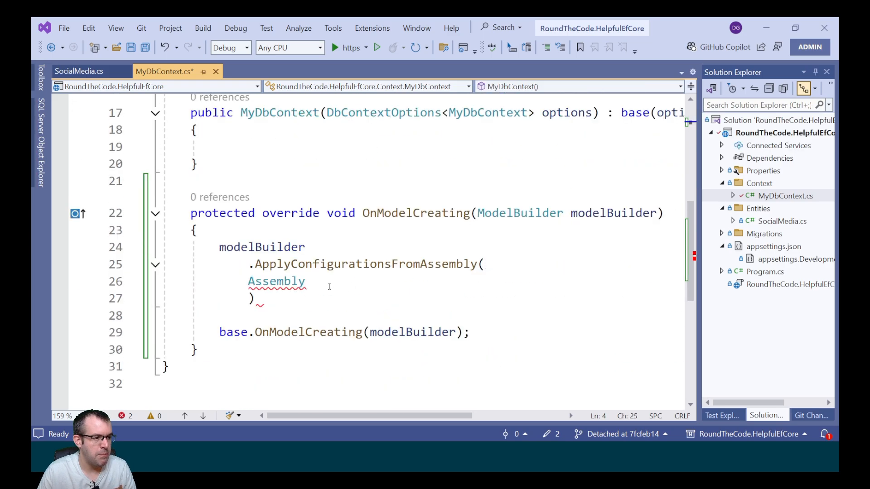
text(.Load)
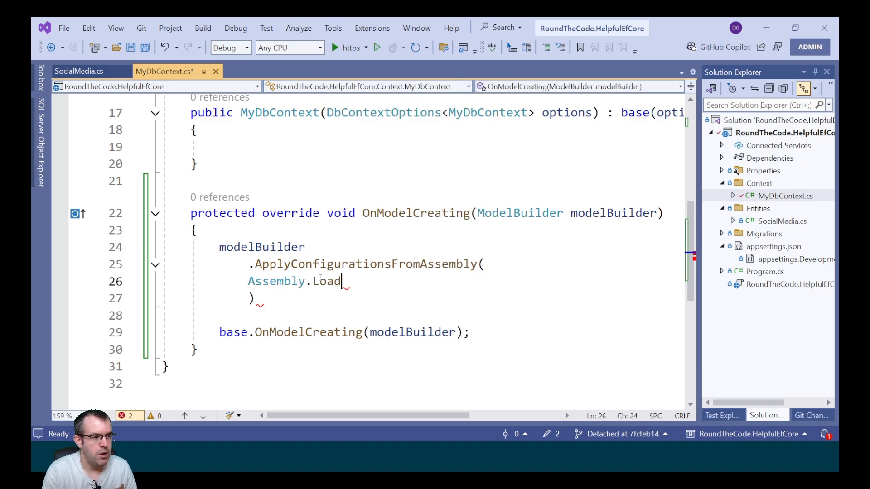
text(("Roun)
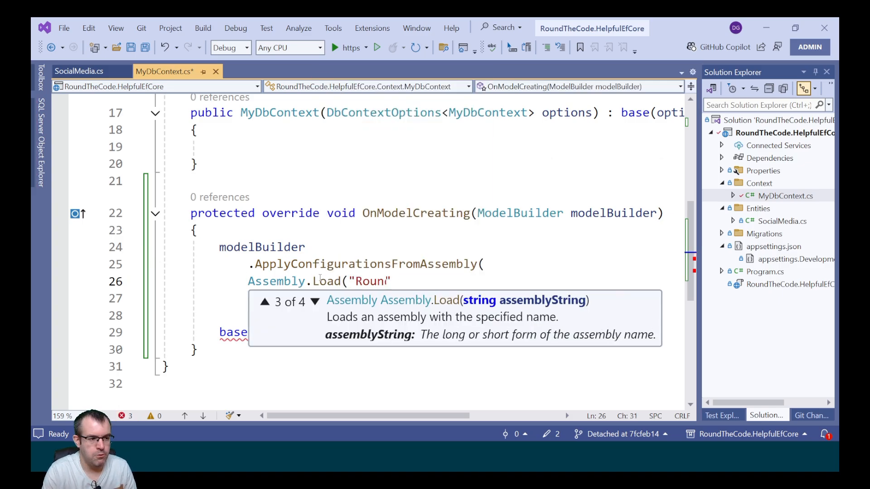
text(dTheCode.E)
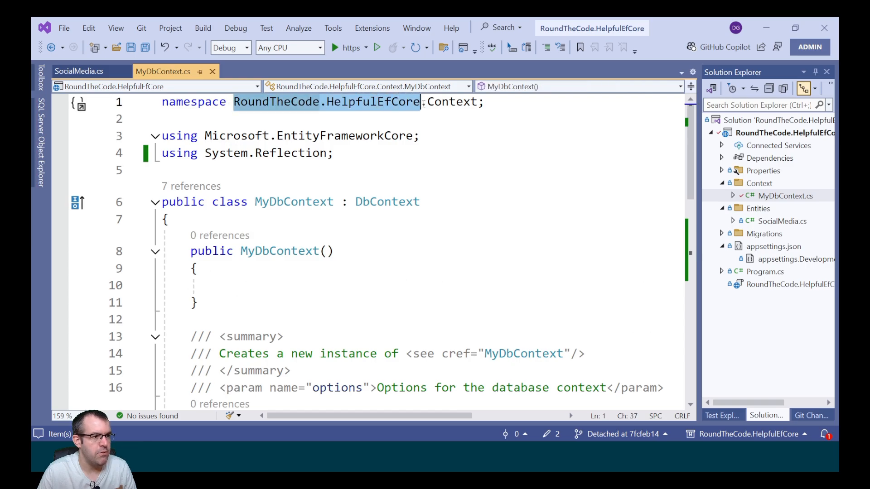
click(78, 71)
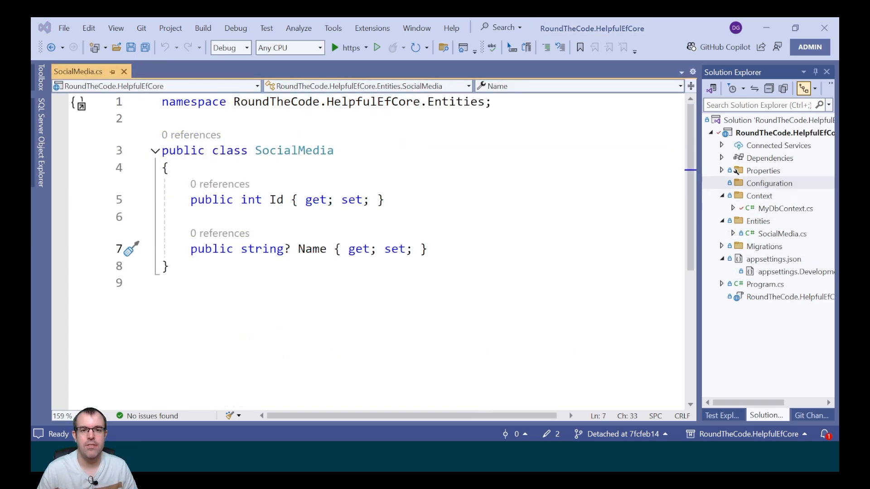
Create a SocialMediaConfiguration.cs class file in the Configuration folder
triple_click(308, 249)
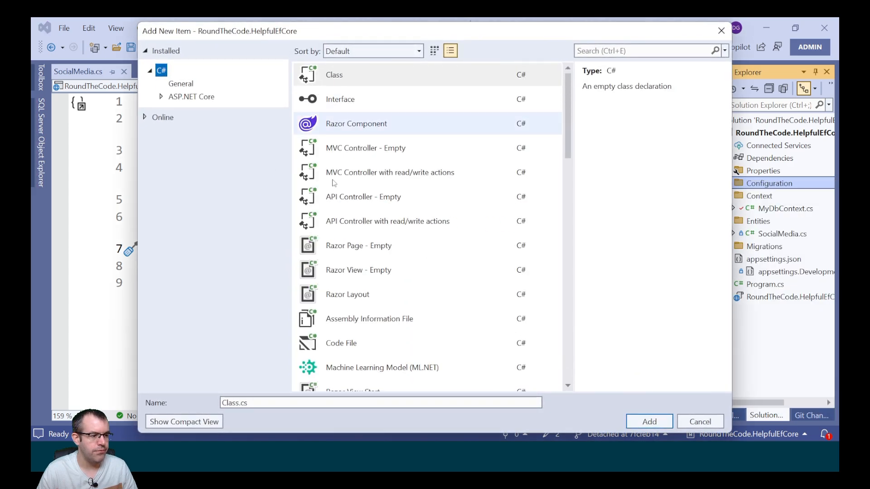
text(SocialMedi)
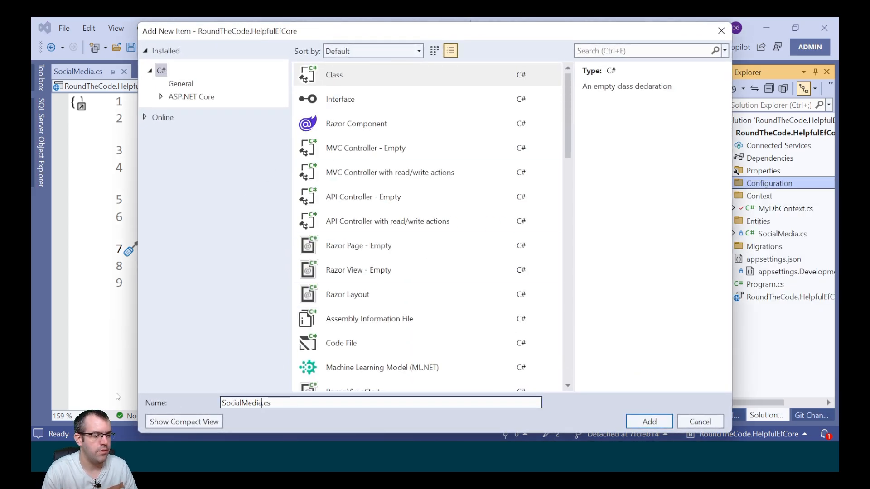
click(649, 422)
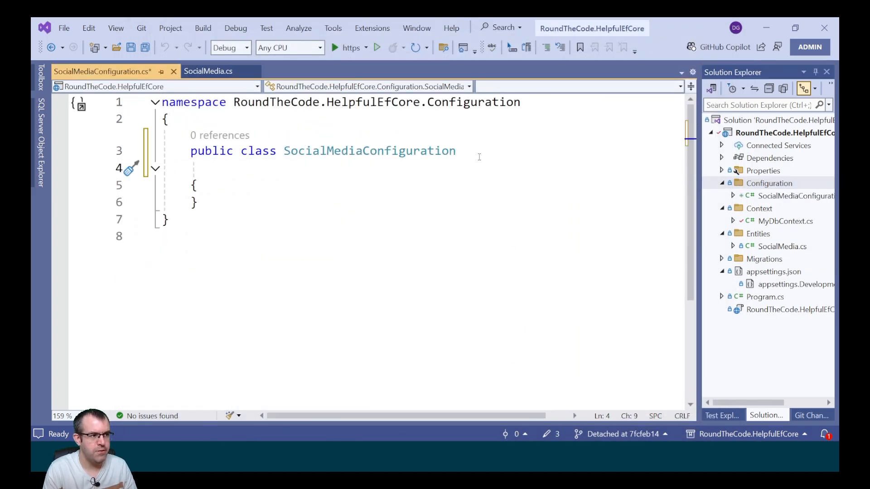
Implement IEntityTypeConfiguration<SocialMedia> with a Configure(EntityTypeBuilder<SocialMedia> builder) method
text(: IEntit)
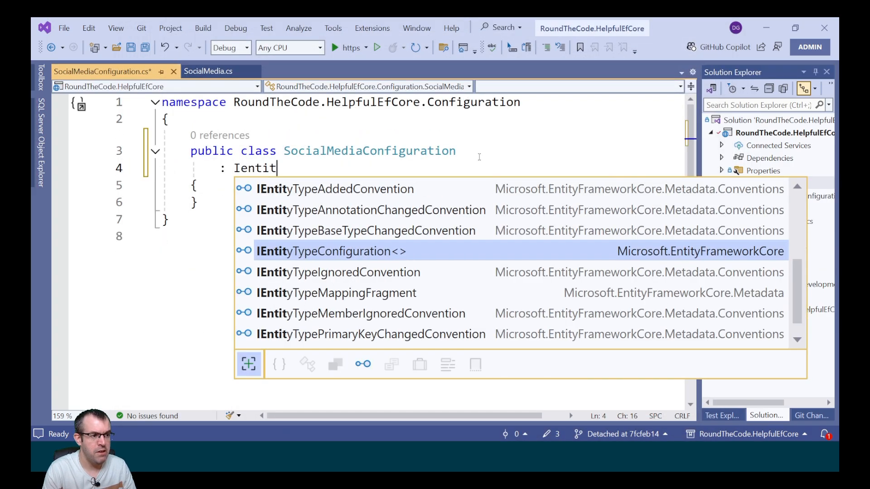
click(327, 250)
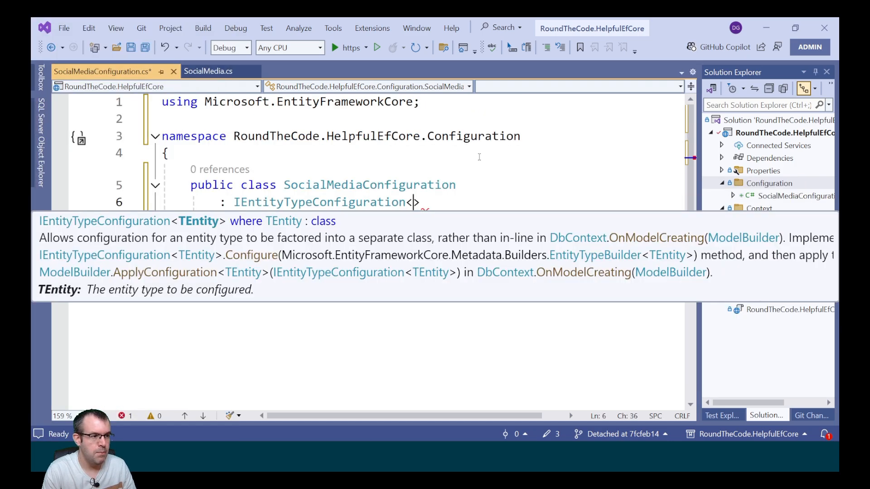
text(SocialMedia)
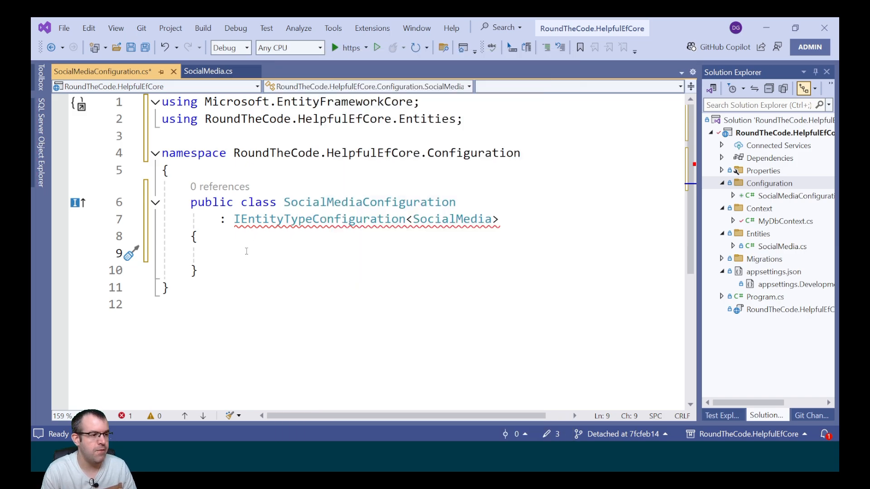
text(public void C)
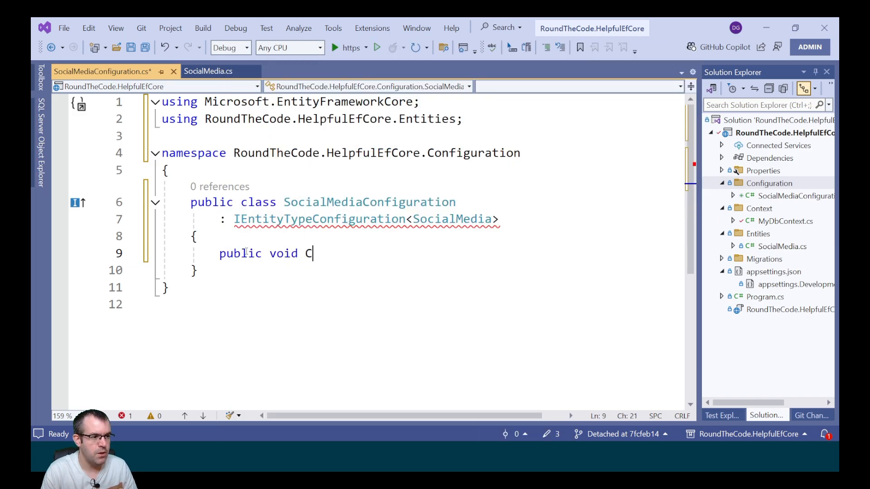
text(onfigure(E)
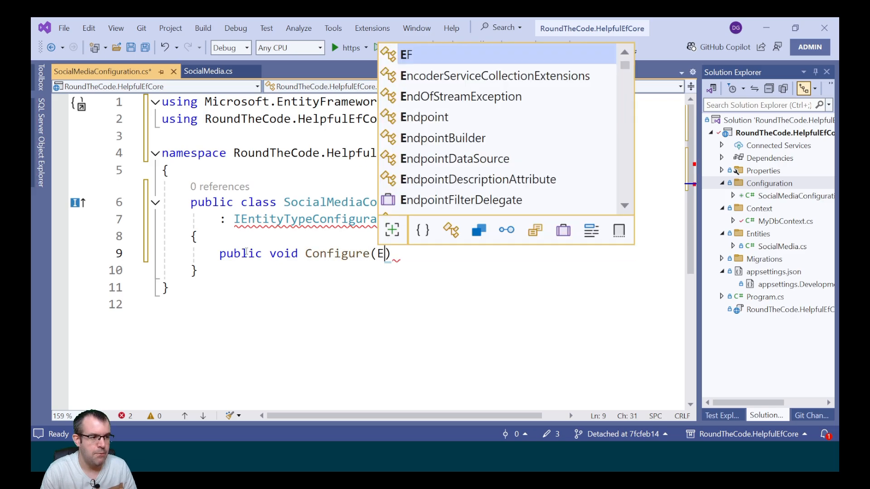
text(ntityTypeBuilder<SocialMedia>)
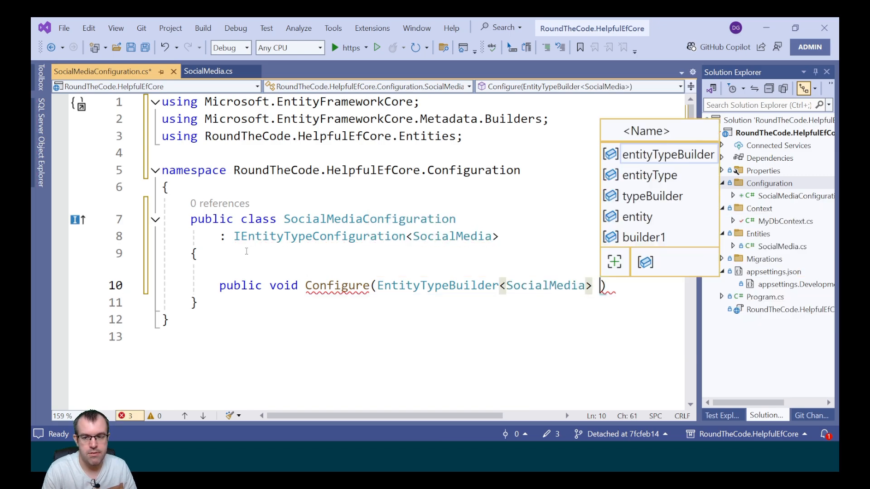
text(builder)
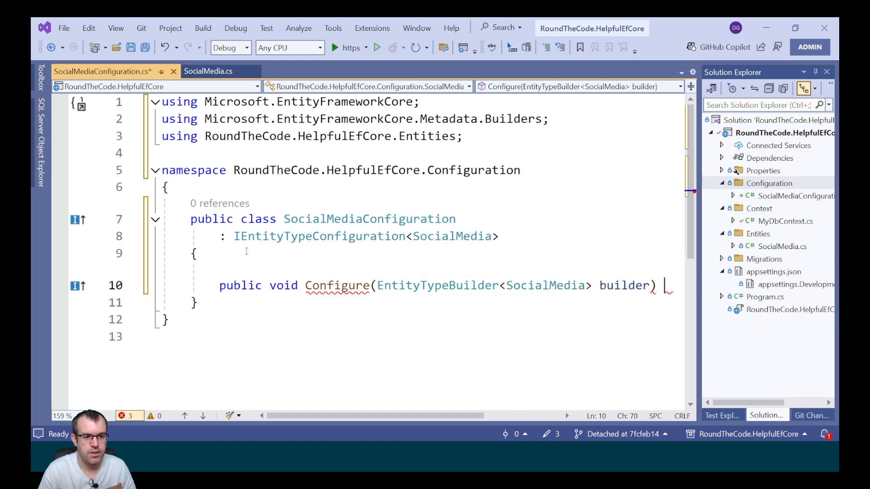
Check the SocialMedia entity, then write builder.Property(s => s.Name).Ha... for the Name rule
click(205, 72)
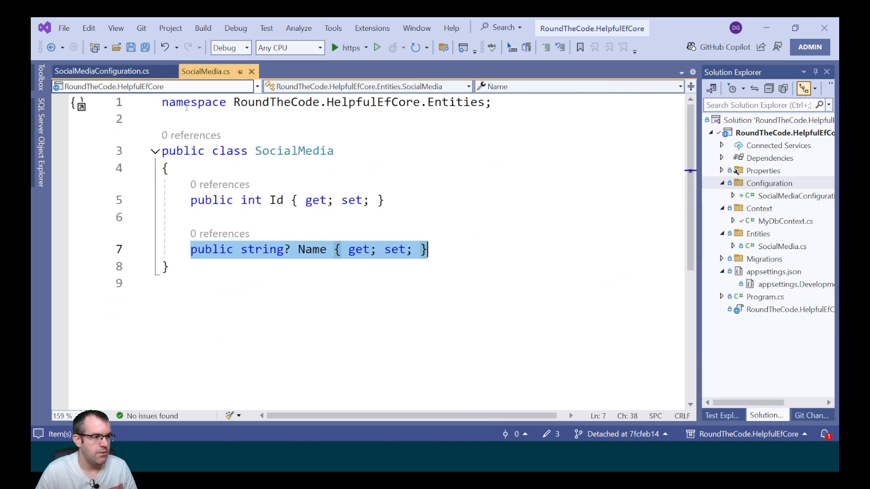
click(101, 71)
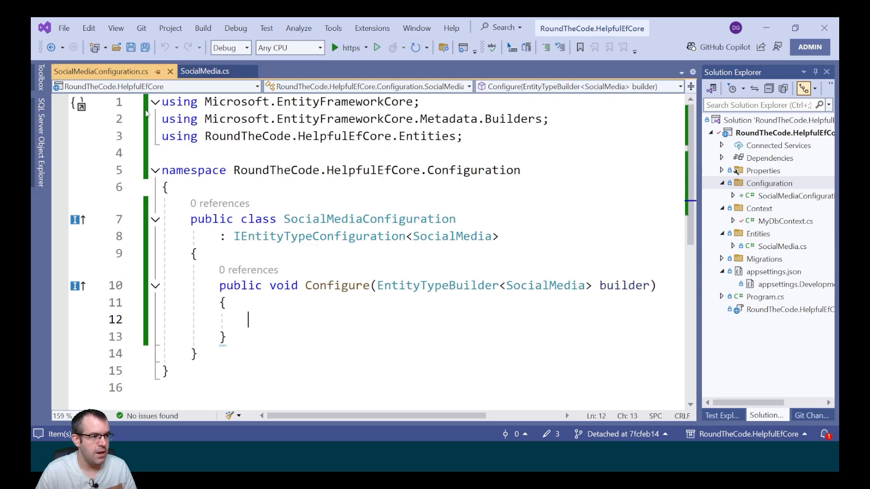
text(builder.property(s => s.)
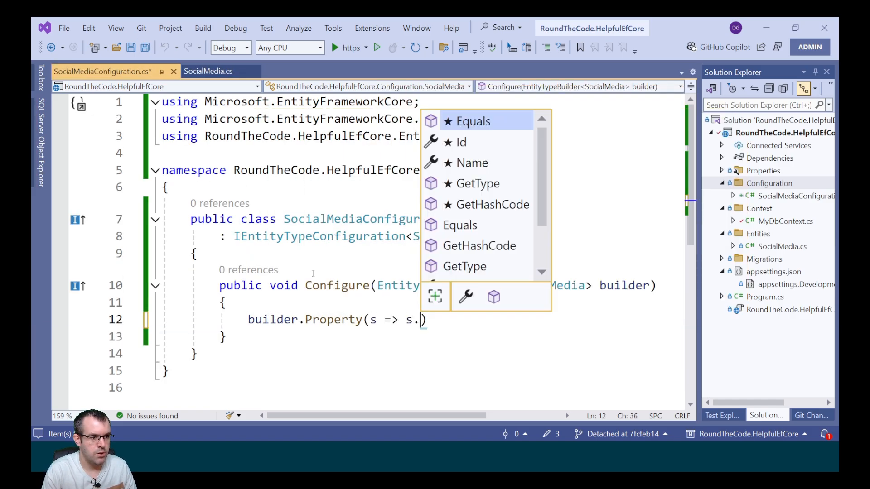
text(Name)
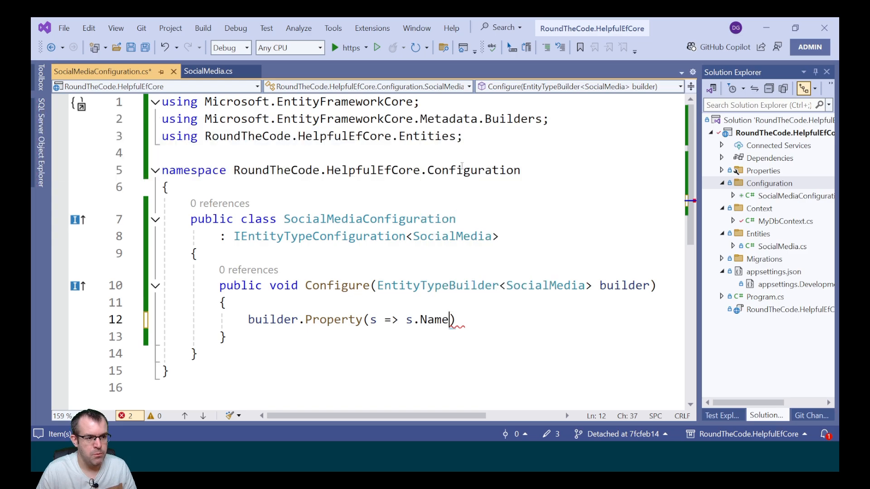
text(.ha)
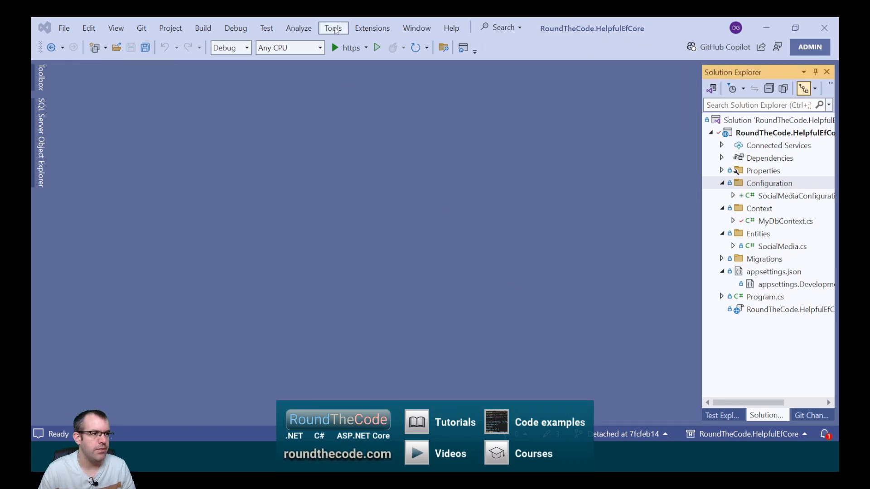
Run Add-Migration SocialMediaTable in the Package Manager Console
click(333, 27)
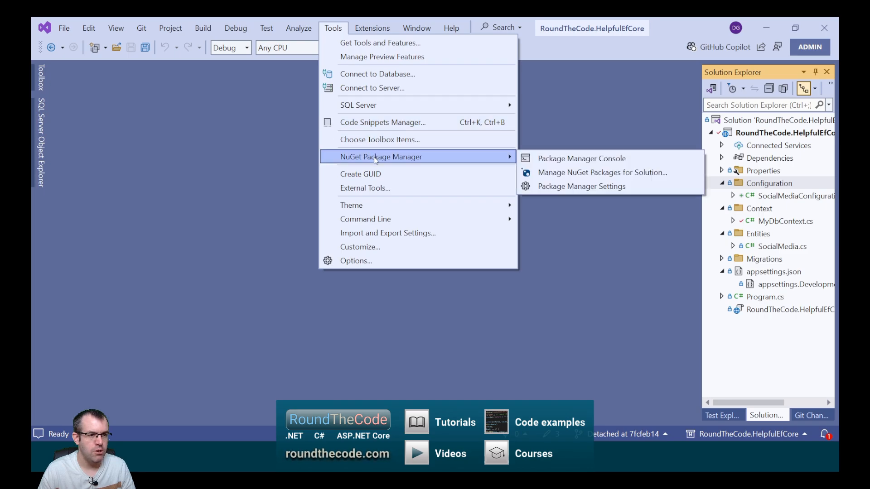
click(581, 158)
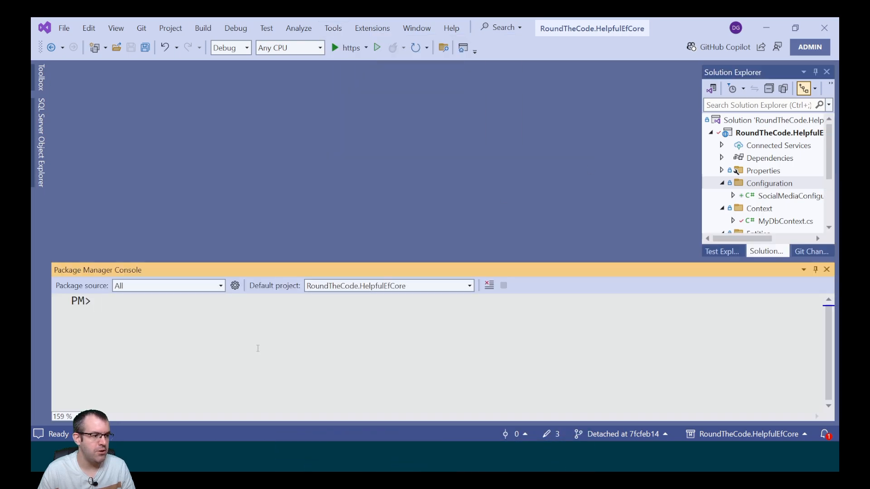
text(Add-Mi)
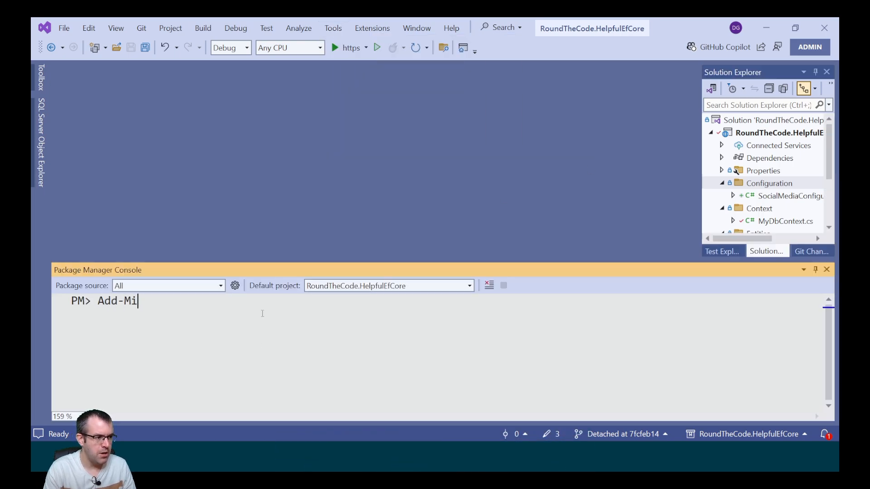
text(gration)
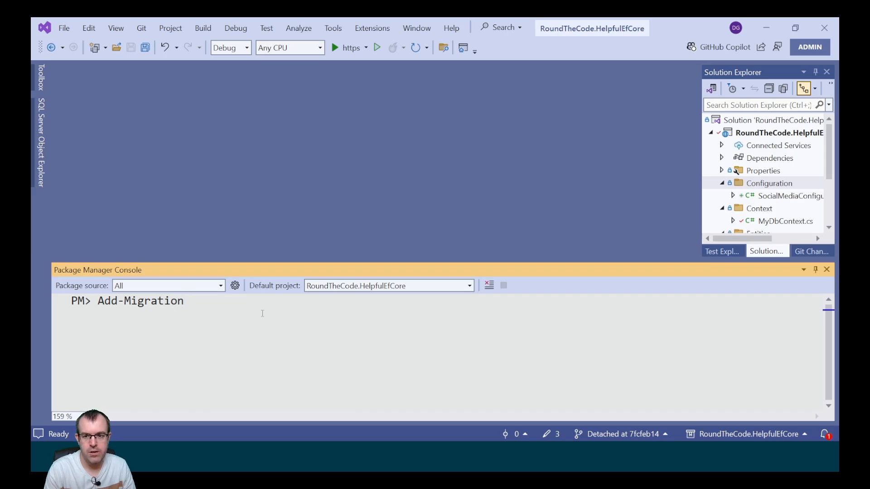
text(SocialMedi)
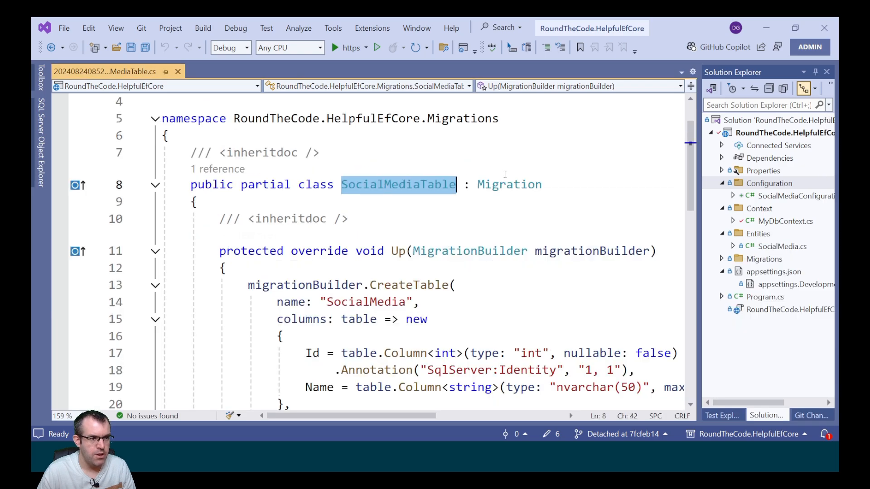
Compare the configuration's namespace with MyDbContext's ApplyConfigurationsFromAssembly, returning to SocialMediaConfiguration
scroll(down, 3)
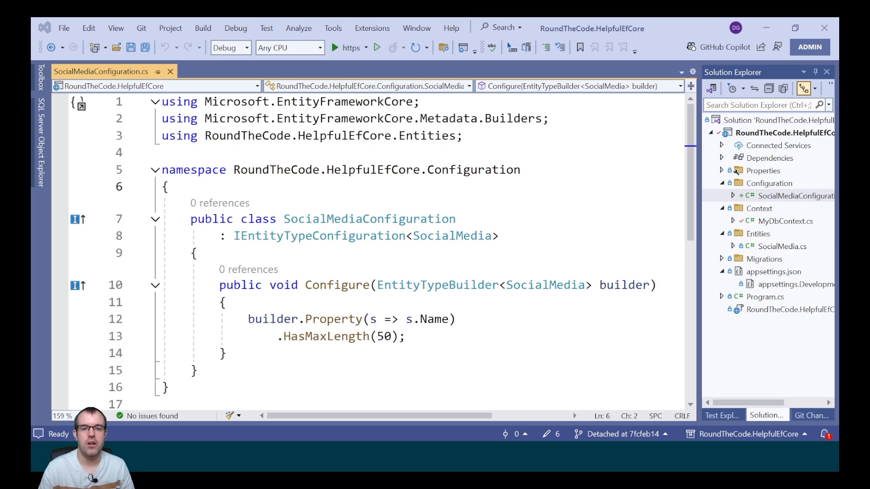
double_click(319, 236)
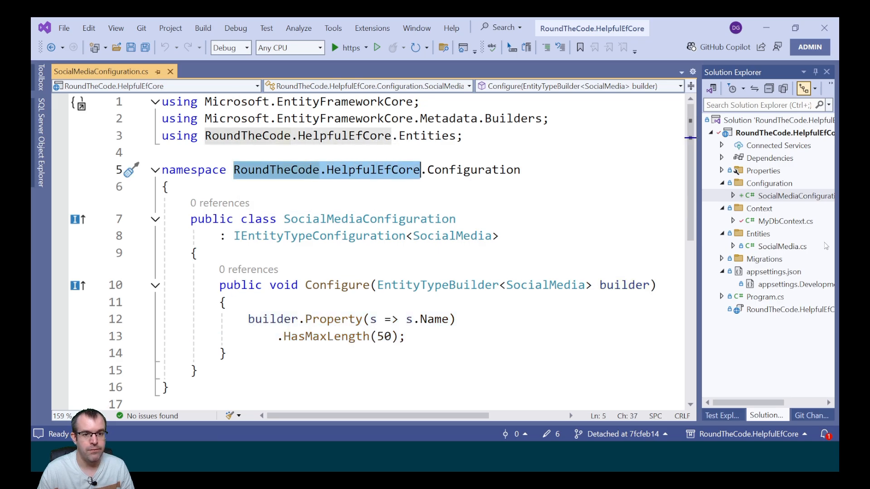
click(784, 220)
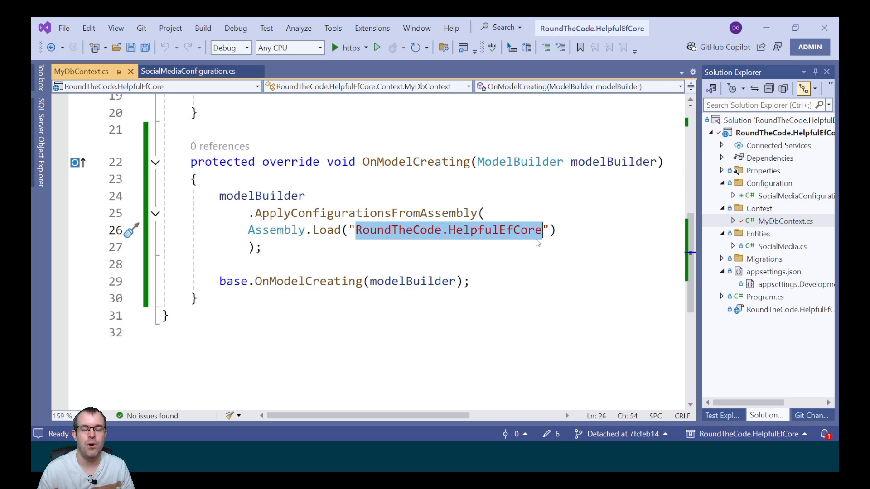
click(237, 71)
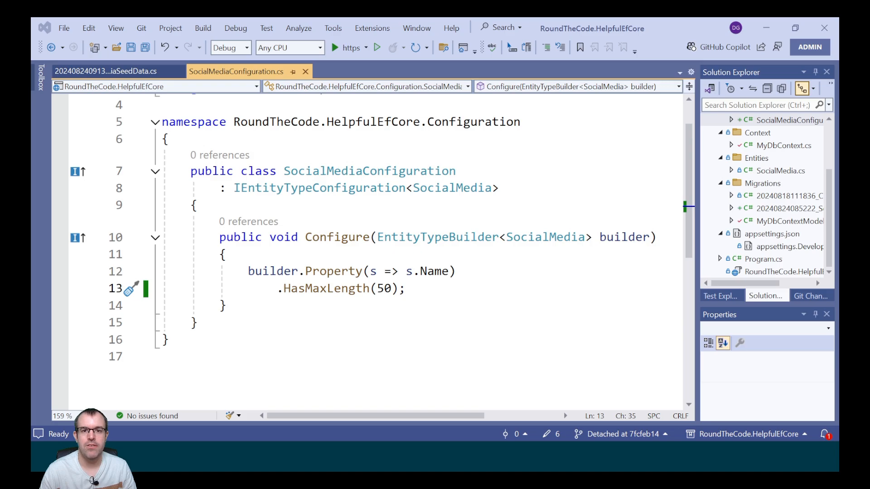
Add builder.HasData seeding Facebook, Instagram and LinkedIn with Ids 1 to 3
double_click(369, 171)
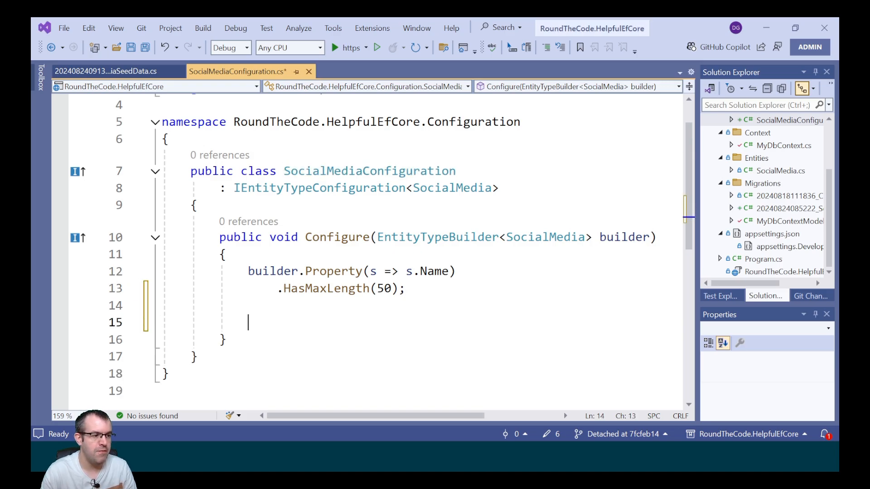
text(builder.hasData(new SocialMedia)
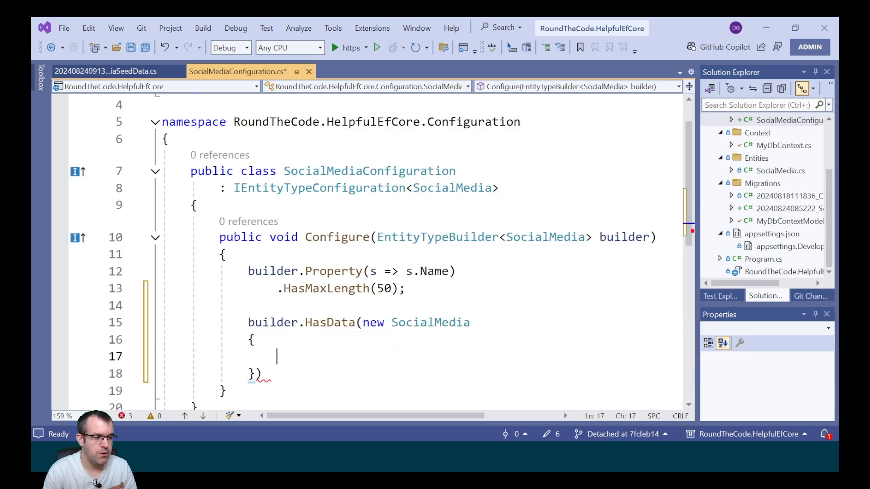
text(Id = 1,)
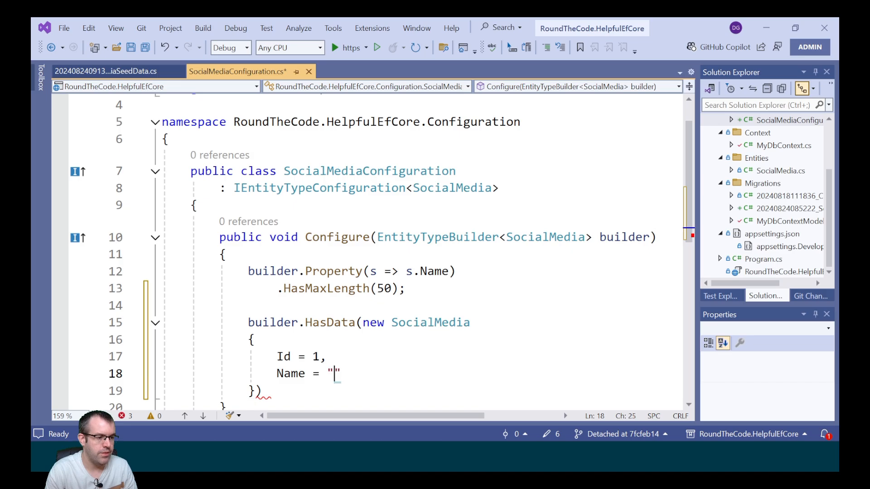
text(Facebook)
text(Name = "O)
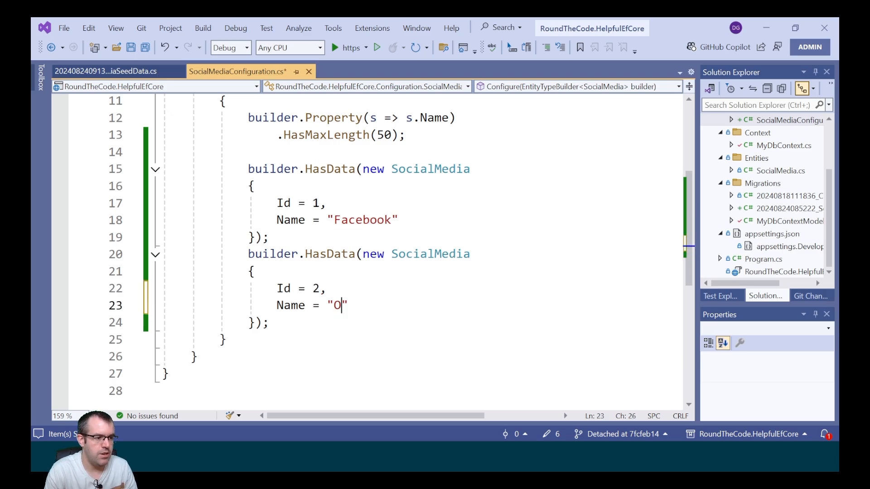
text(nstagram)
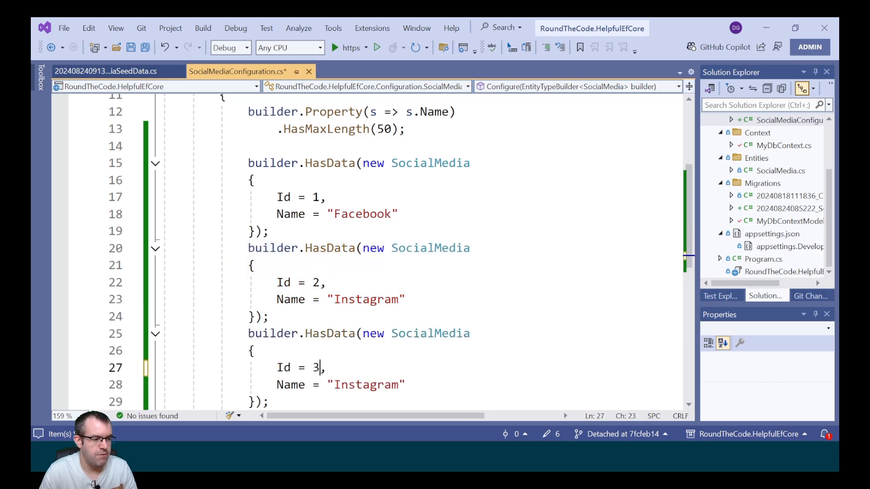
text(Link)
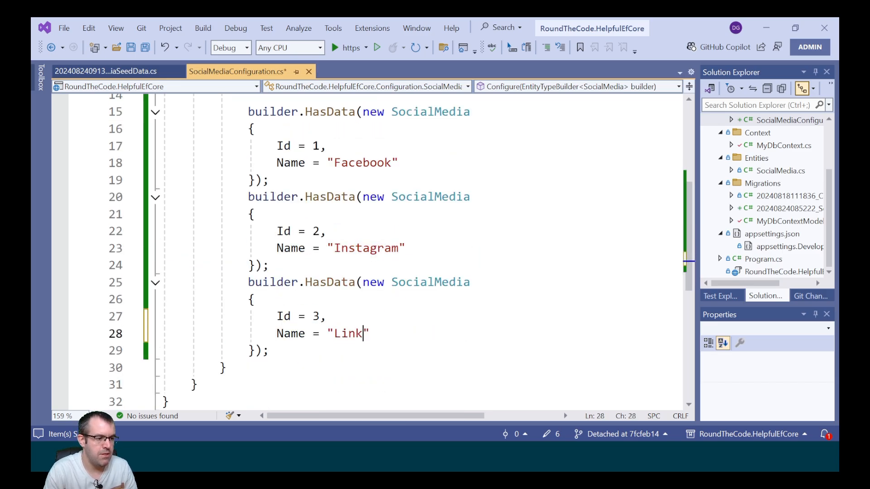
text(edIn)
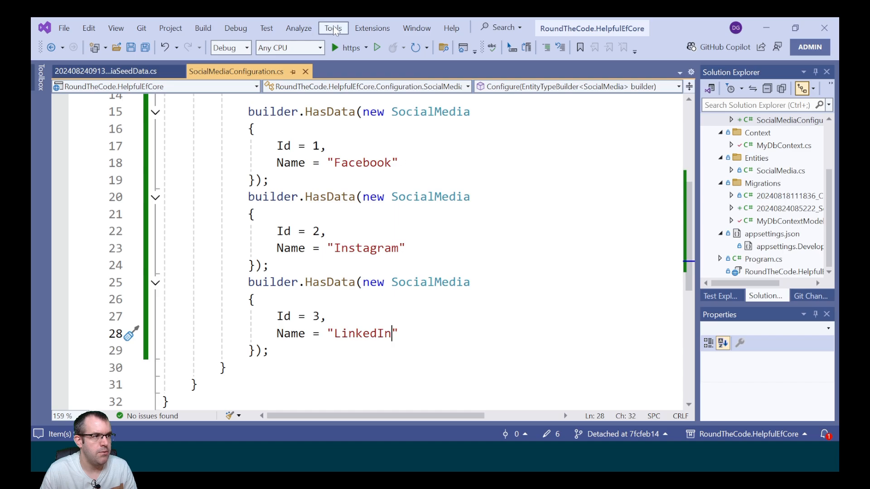
click(333, 27)
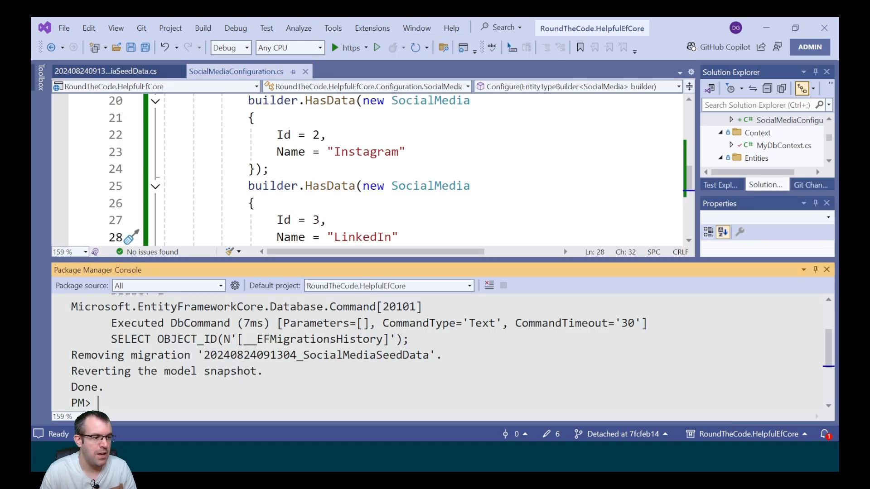
Run Add-Migration SocialMediaSeedData and review its InsertData block with the three rows
text(Add-)
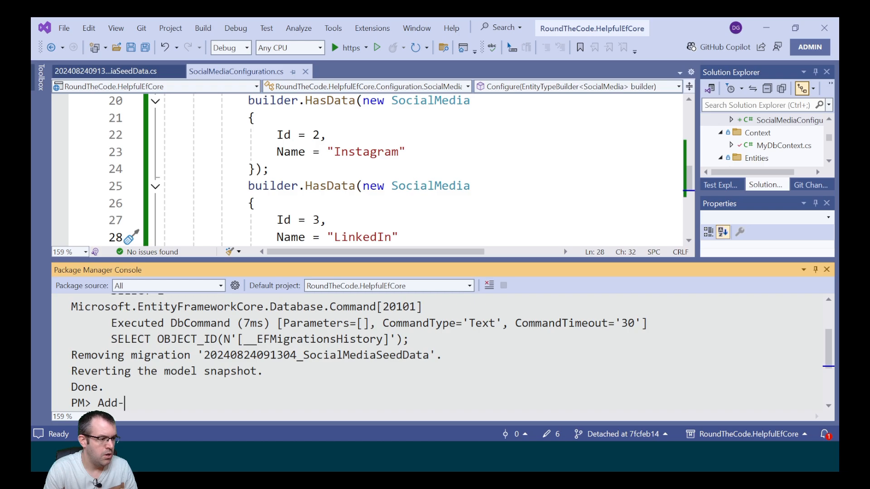
text(Migration S)
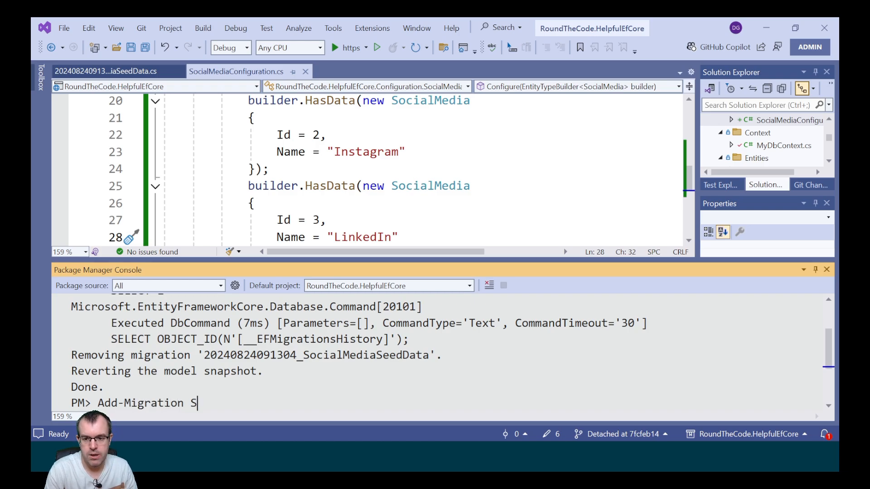
text(ocialMediaS)
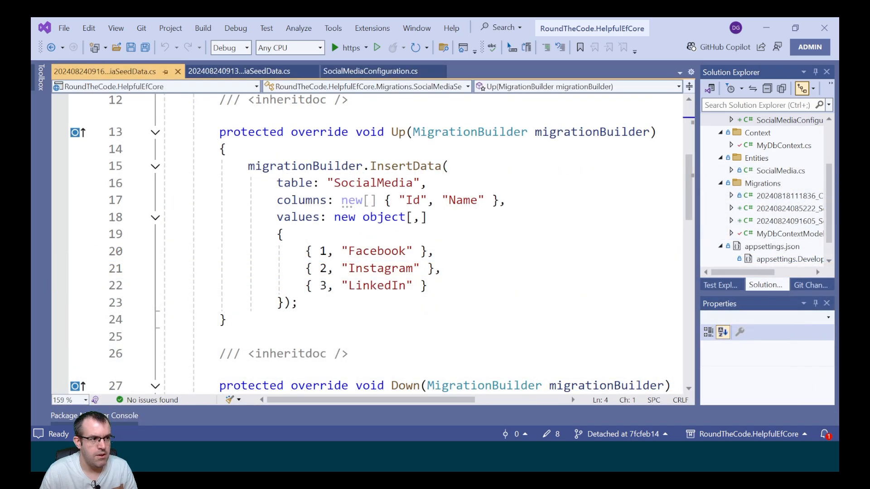
drag(249, 166, 298, 304)
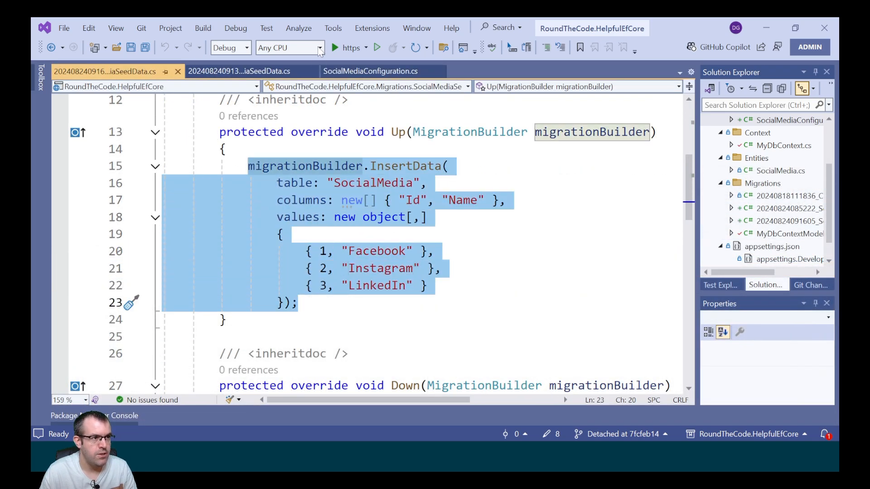
click(333, 28)
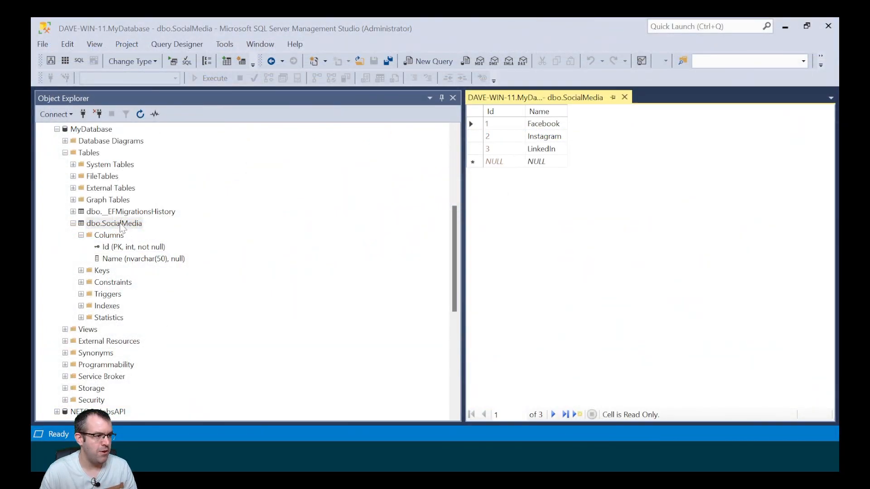
Inspect the SocialMedia table's Name column showing nvarchar(50)
click(143, 259)
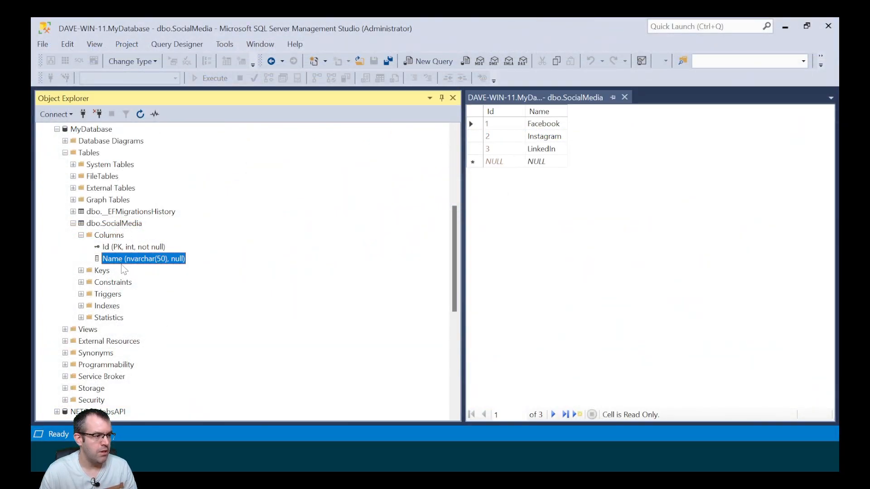
mouse_move(167, 268)
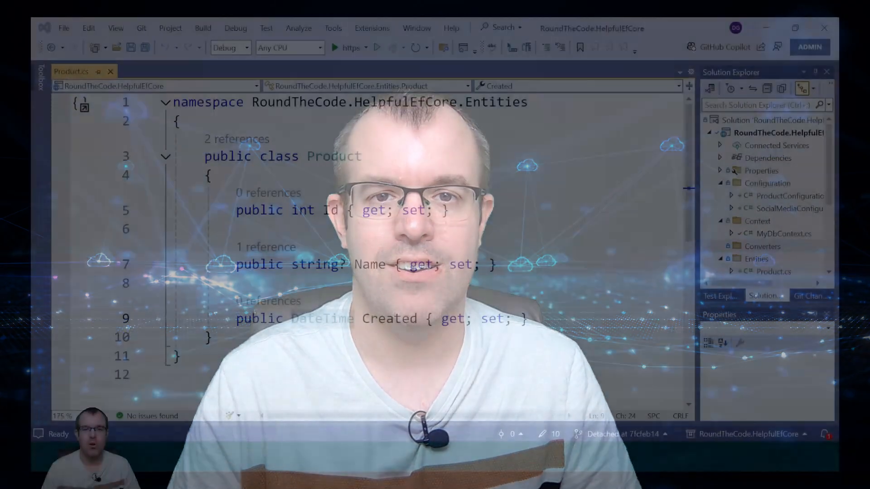
Highlight the Product entity's Created property DateTime type
double_click(334, 156)
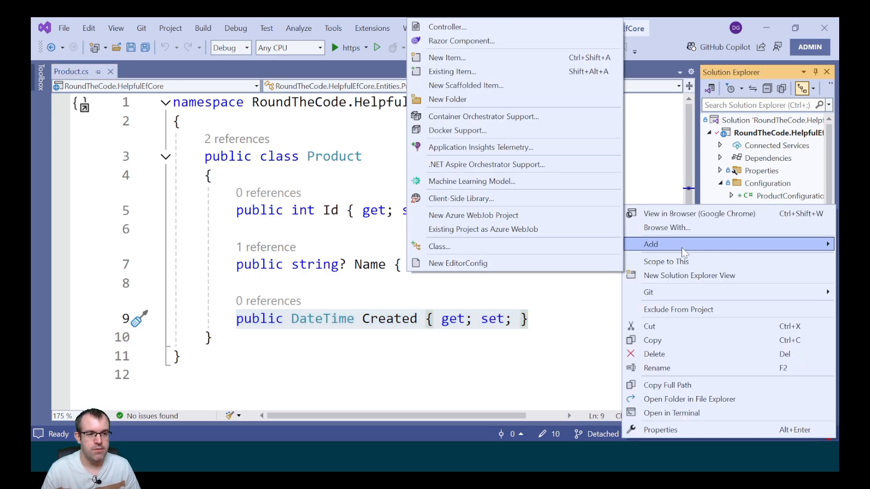
Add a new class named DateTimeUtcConverter.cs to the Converters folder
click(447, 57)
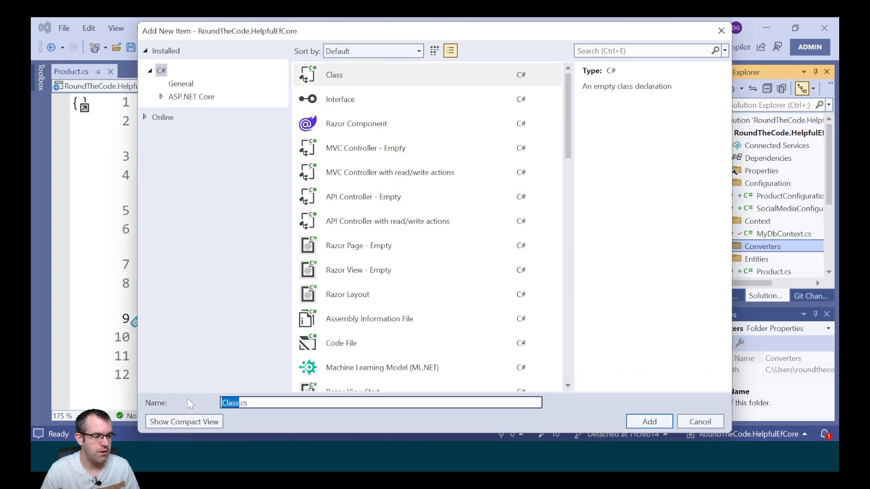
text(DateTimeUtcConver)
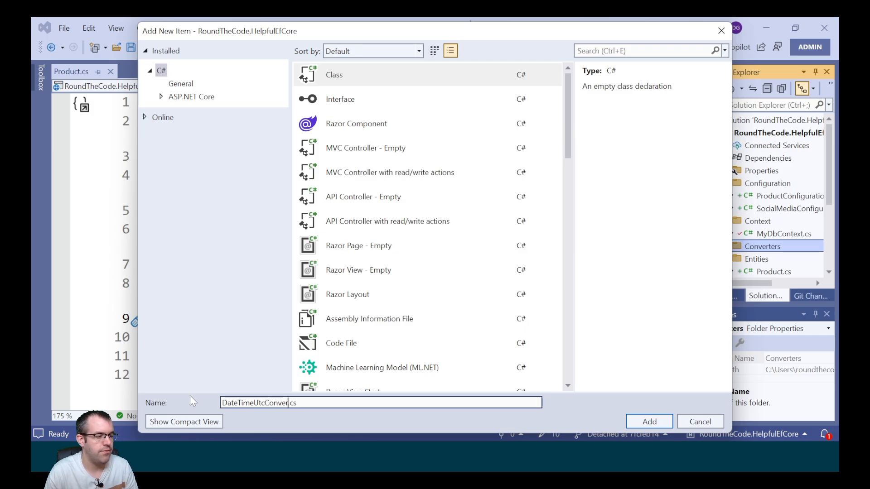
click(648, 422)
text(:)
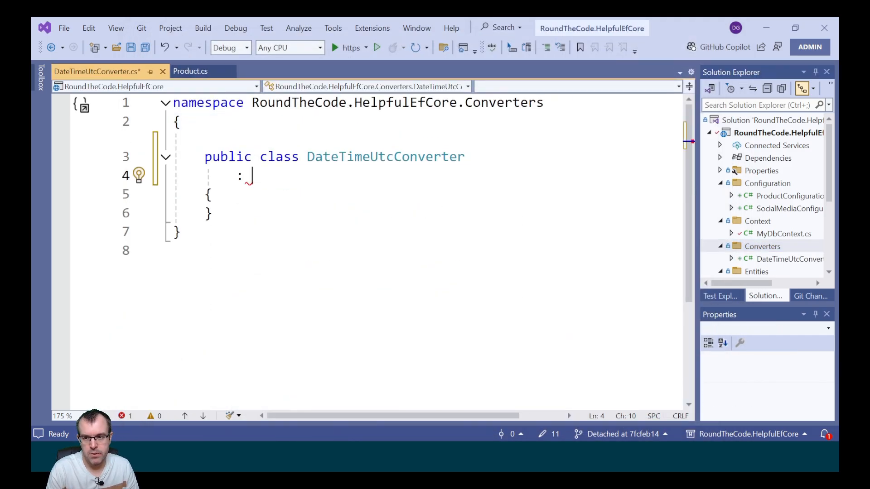
Derive DateTimeUtcConverter from ValueConverter and make room for a constructor
text(ValueConverter)
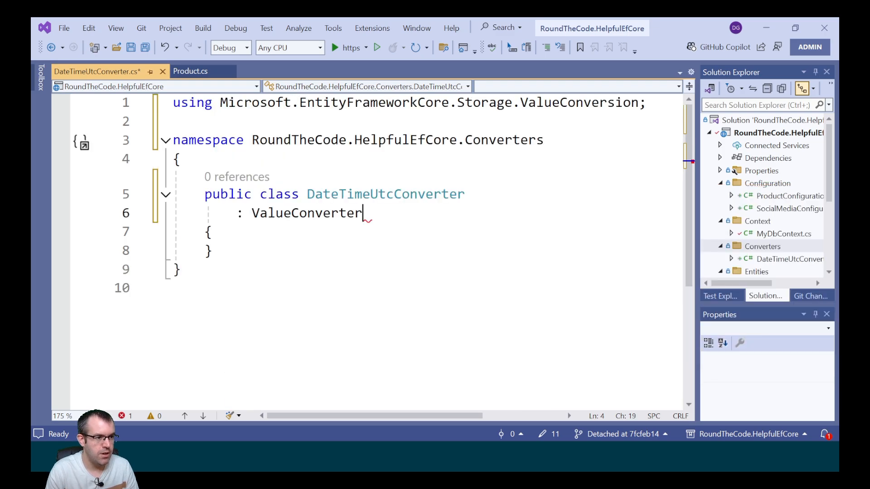
text(<DateTime, DateTime>)
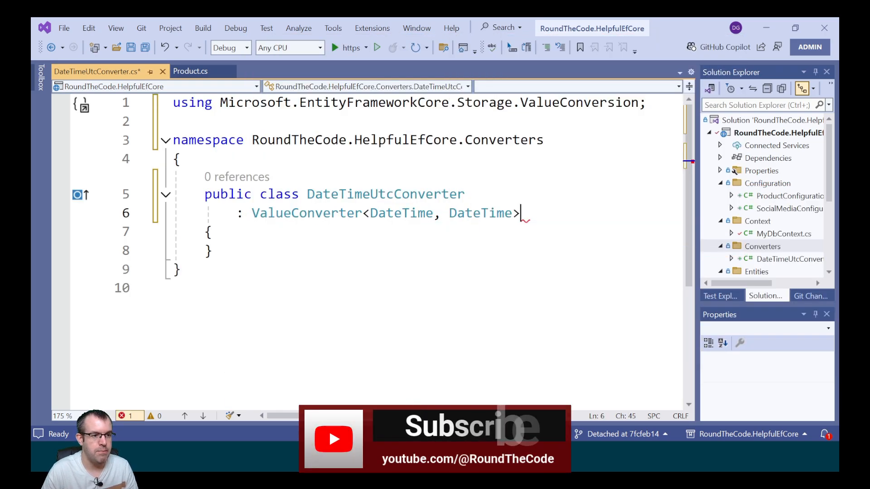
key(Enter)
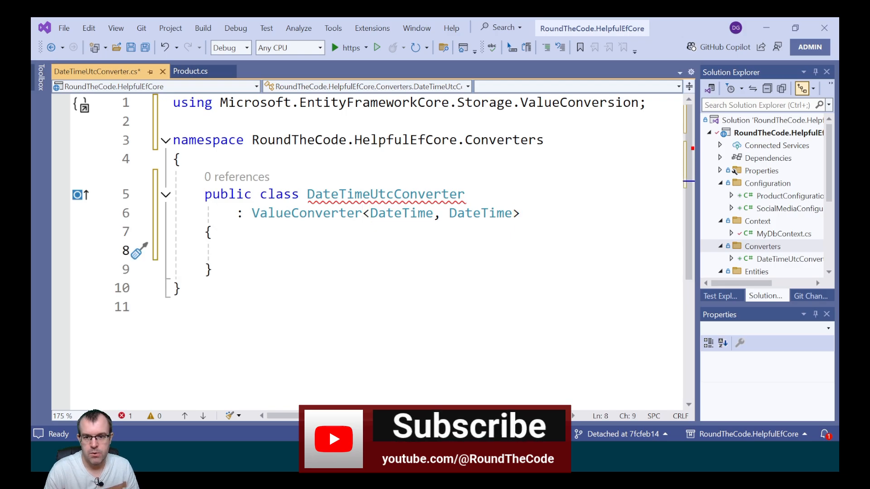
Write the constructor passing ToUniversalTime and DateTime.SpecifyKind-to-UTC lambdas to base
text(public dateTimeUtcConverter()
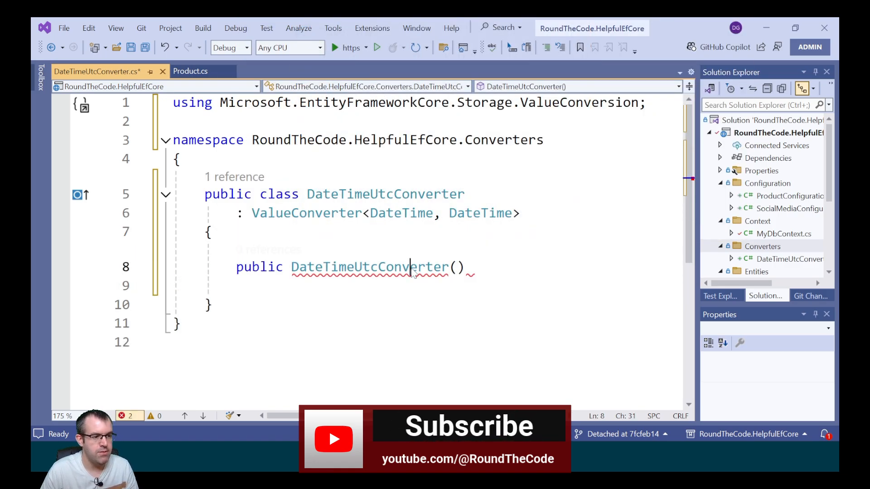
text(:)
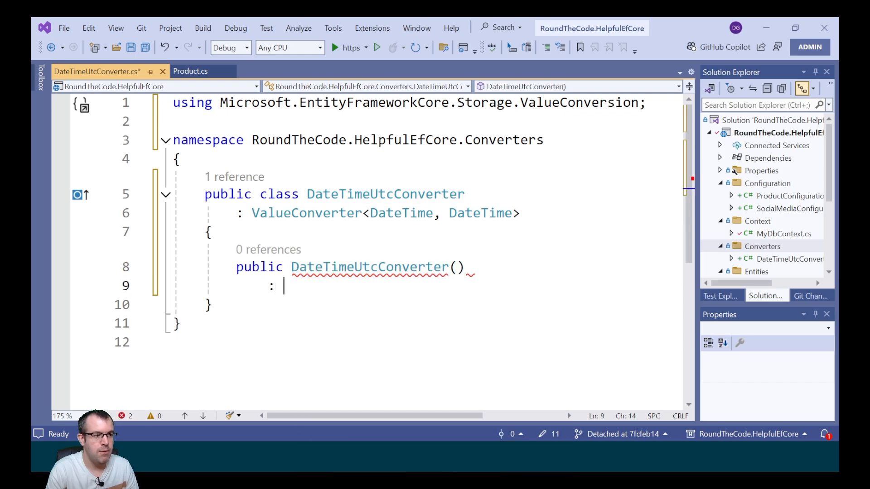
text(base()
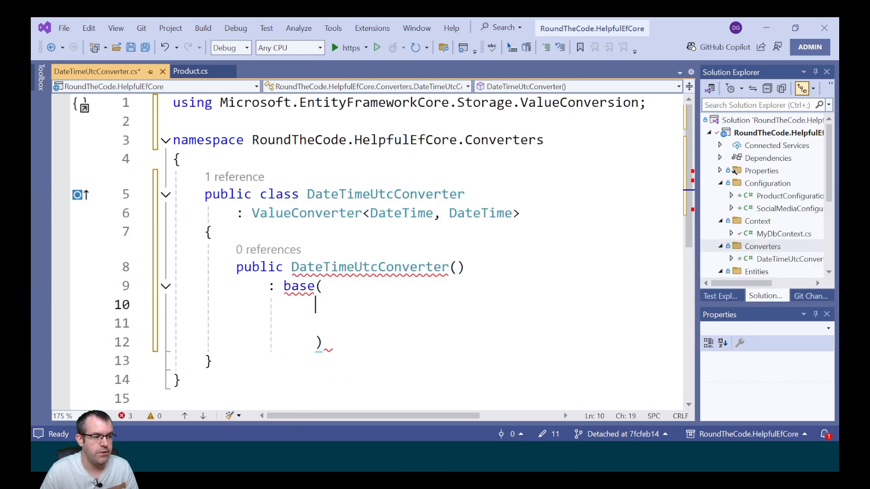
text(date =>)
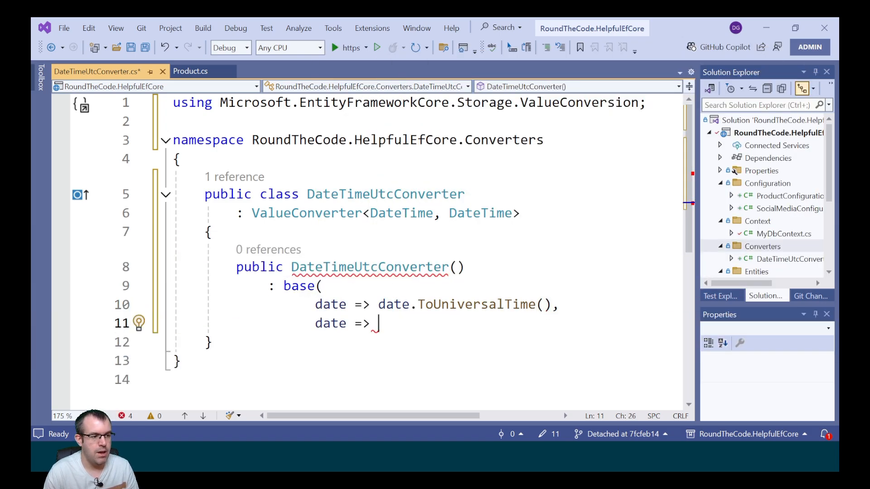
text(D)
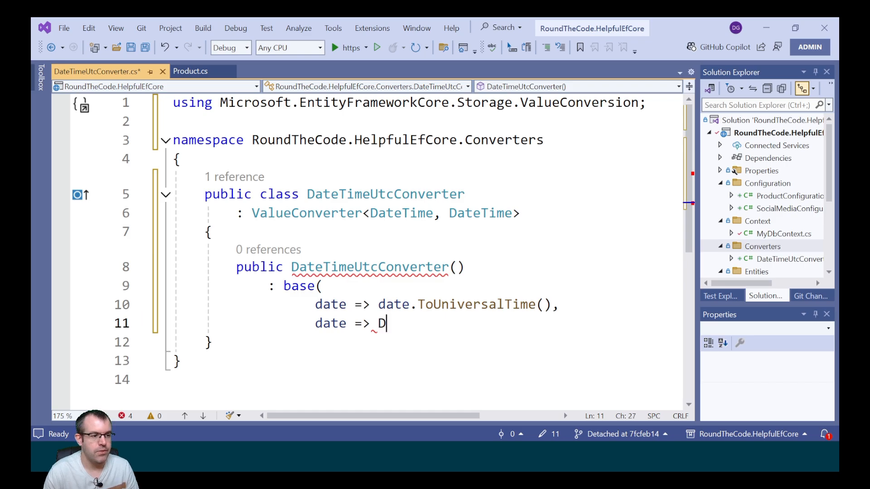
text(ateTime)
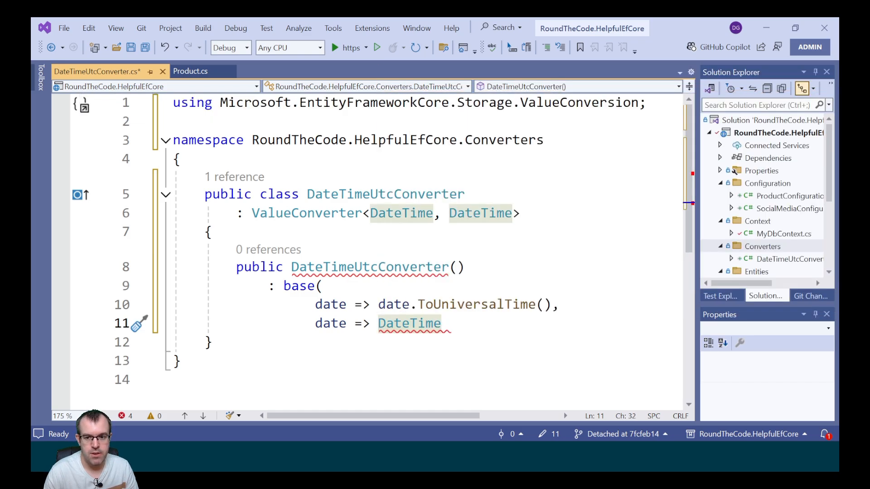
text(.s)
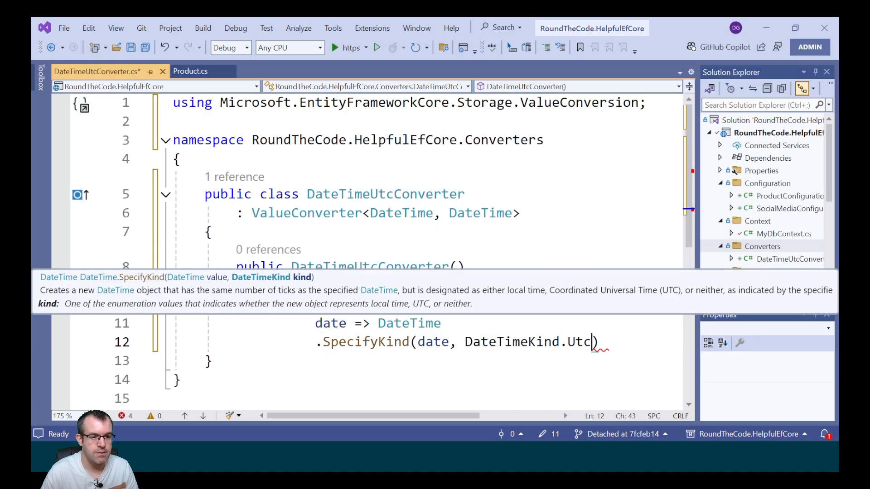
text(.tol)
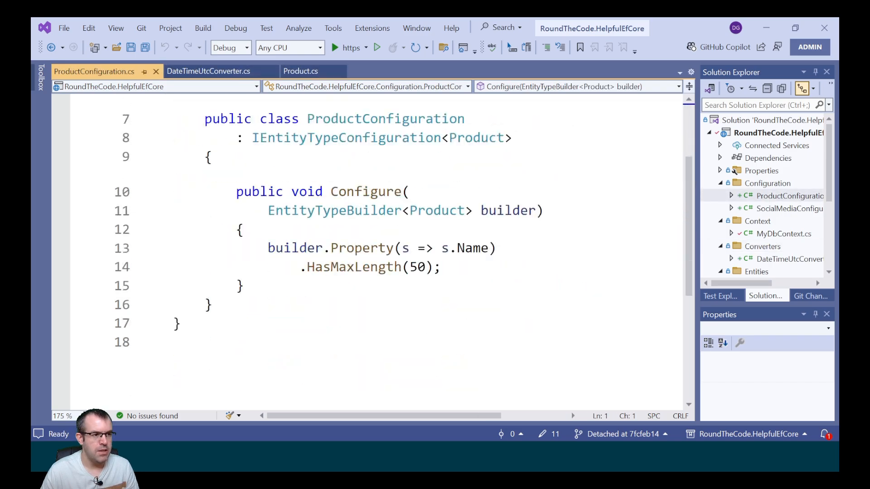
Add builder.Property(s => s.Created).HasConversion(new DateTimeUtcConverter()) after the Name rule
double_click(386, 175)
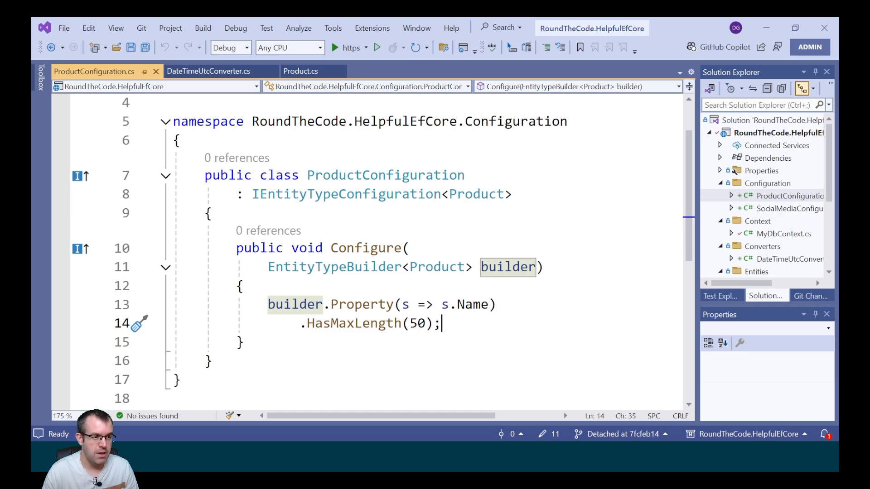
key(enter)
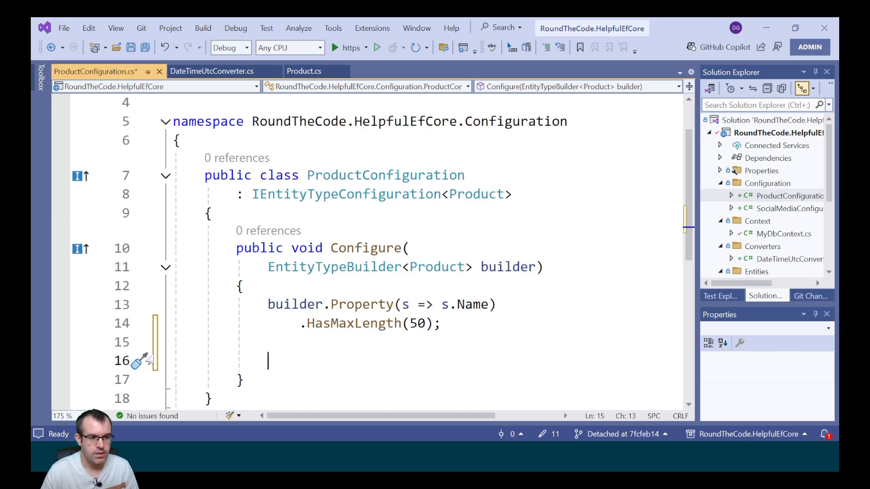
text(builder.Property(s => s.Created)
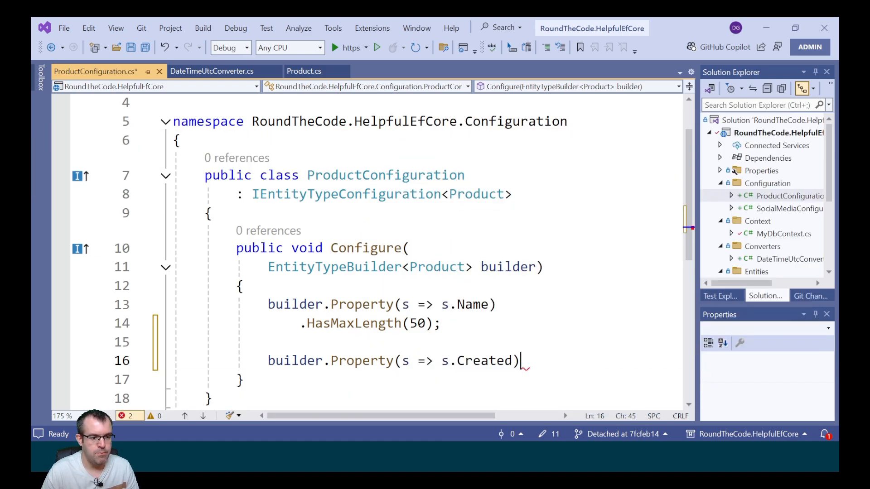
text(.hascon)
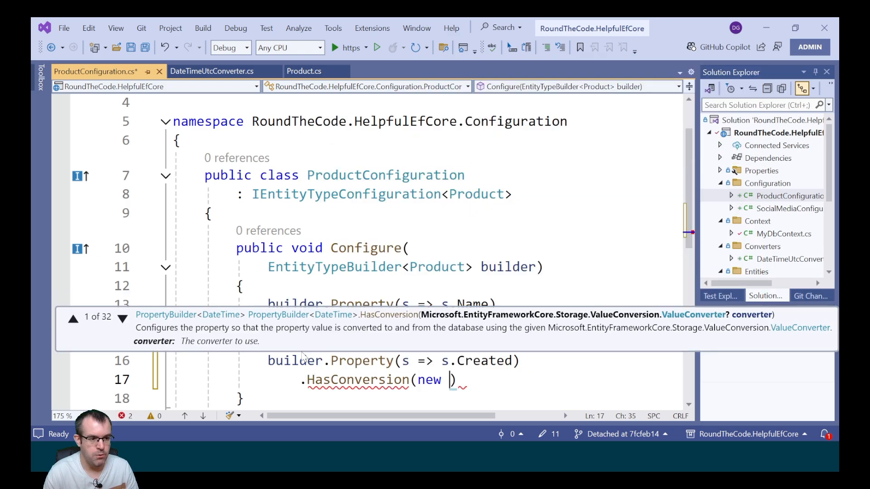
text(Dateti)
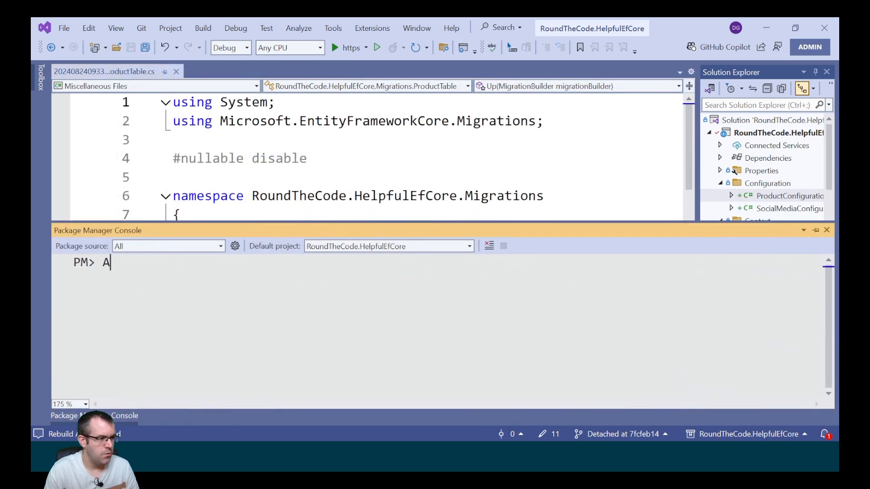
Run Add-Migration ProductTable and Update-Database in the Package Manager Console
text(dd-Migration P)
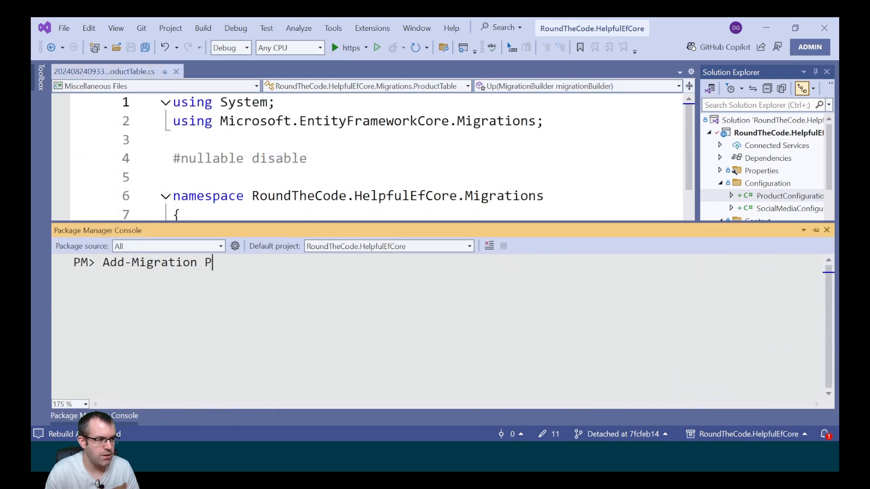
text(roductTable)
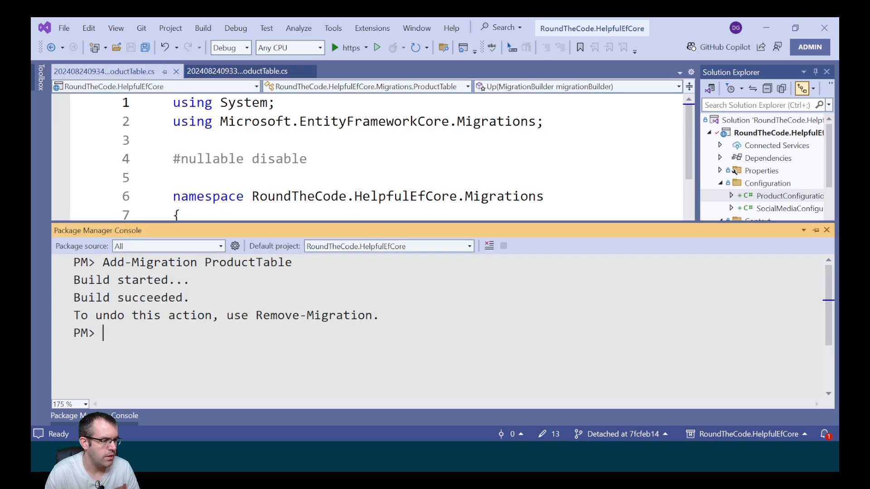
text(Update-Database)
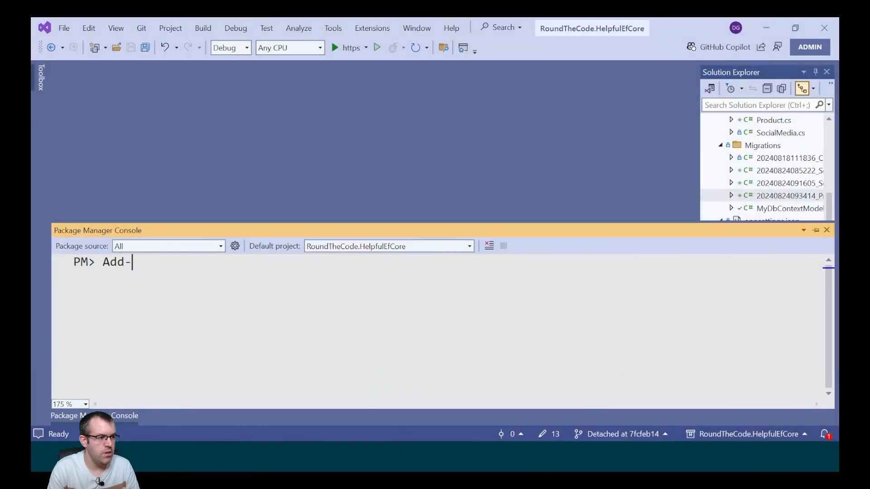
Run Add-Migration ProductSql in the Package Manager Console
text(Migration Pro)
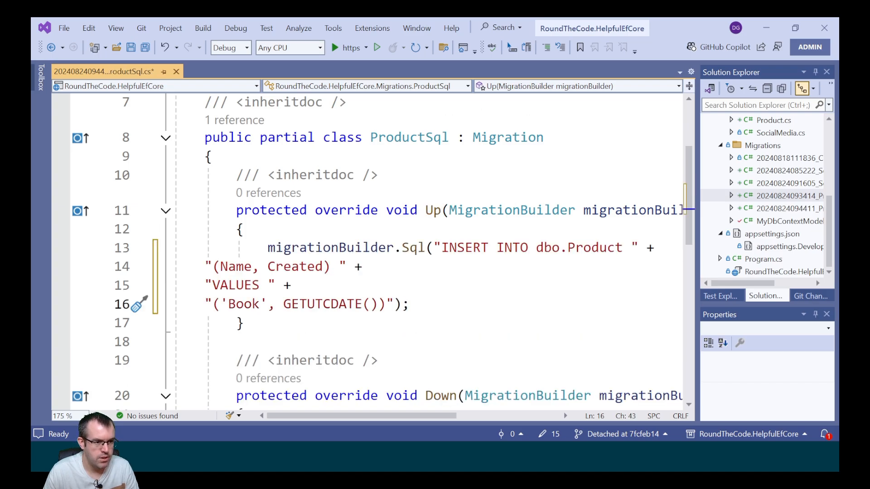
Duplicate the INSERT statement for a Television product, then run Update-Database
drag(443, 248, 623, 248)
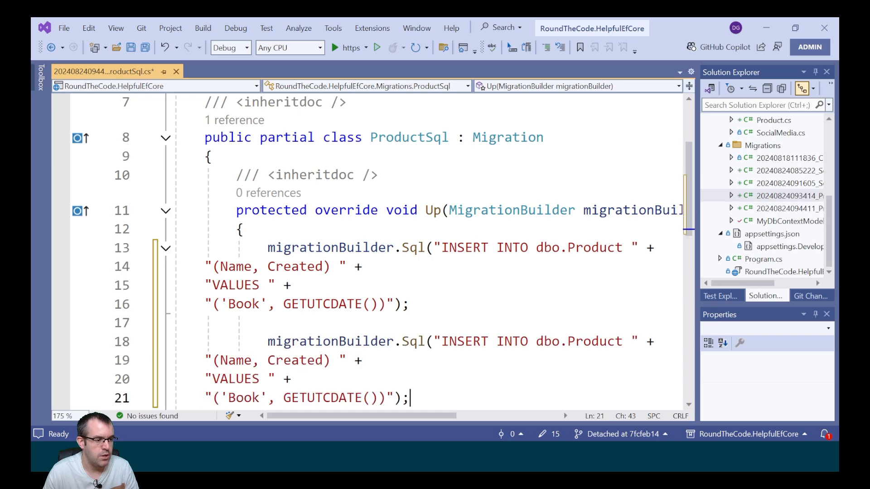
text(T)
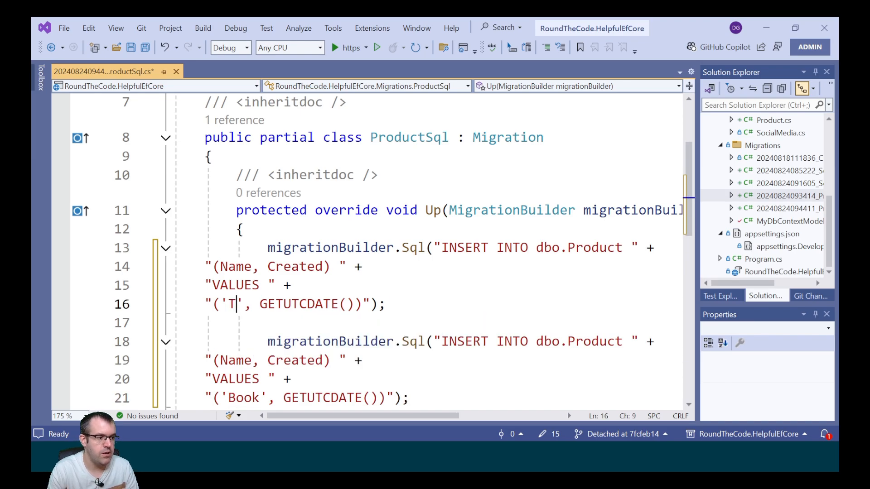
text(elevision)
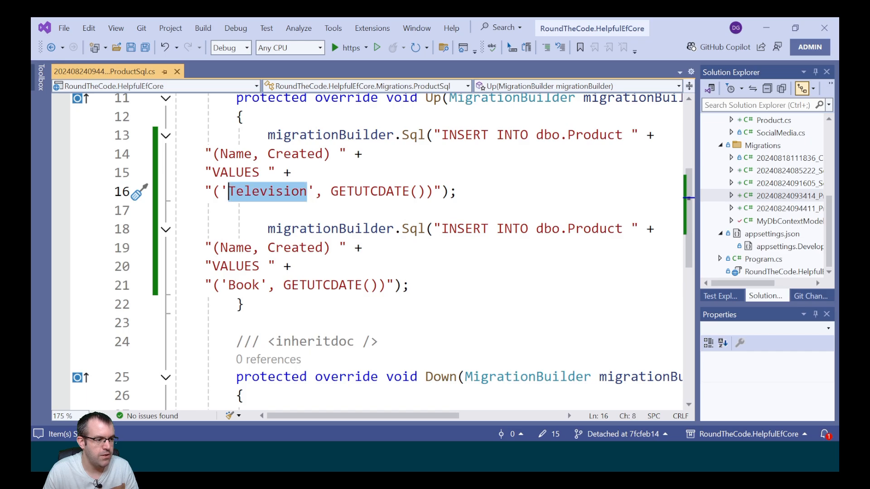
click(332, 28)
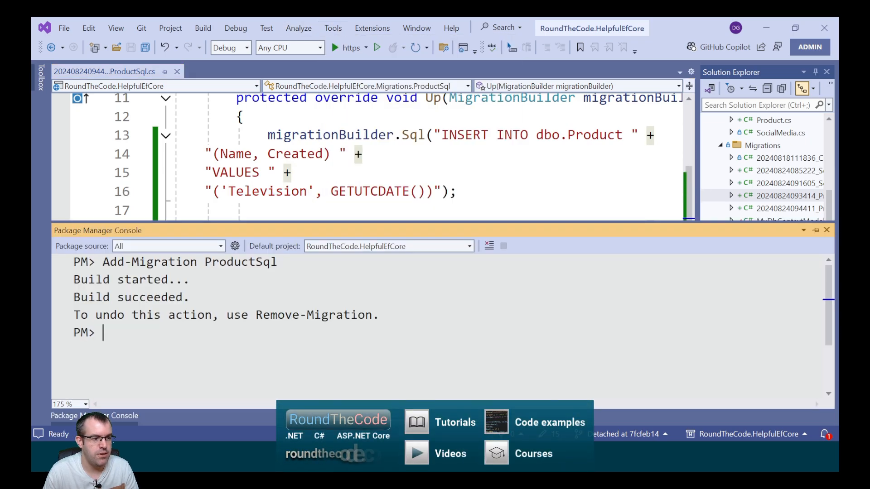
text(Update-Dat)
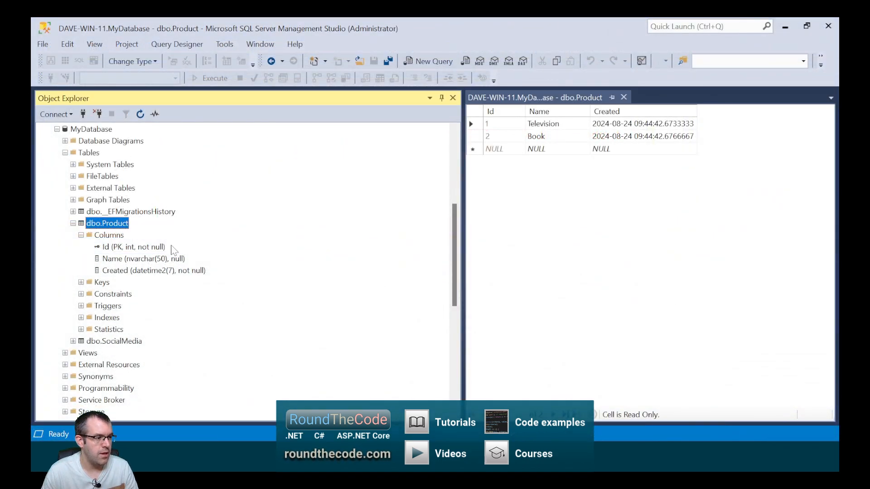
Edit the top 200 rows of dbo.Product to view Television and Book
click(153, 270)
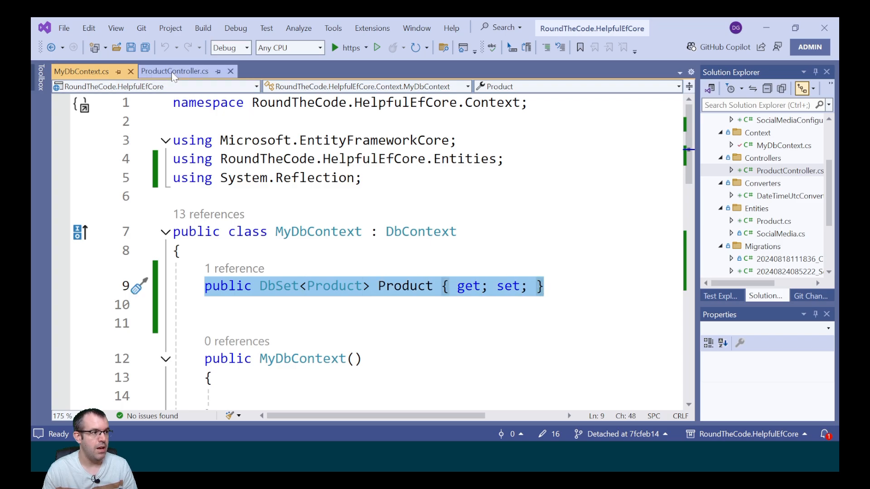
Review ProductController's GetAll action querying the Product set before calling it in Swagger
click(174, 71)
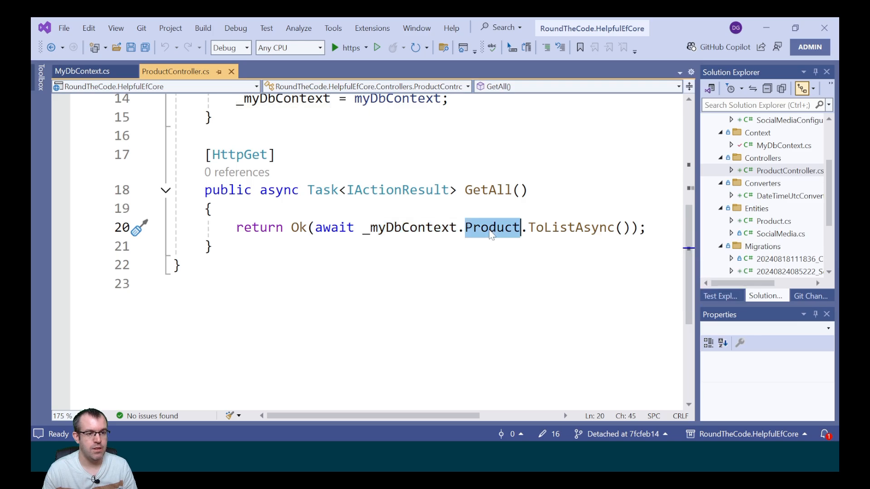
double_click(571, 227)
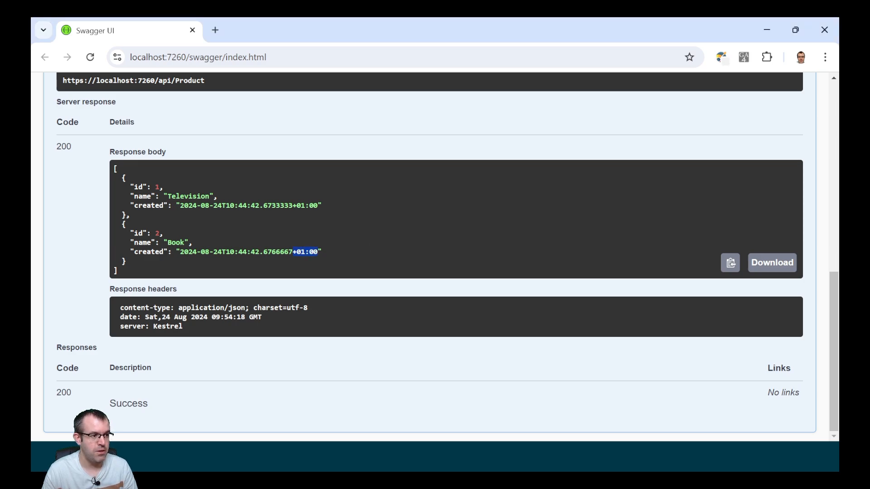
mouse_move(432, 389)
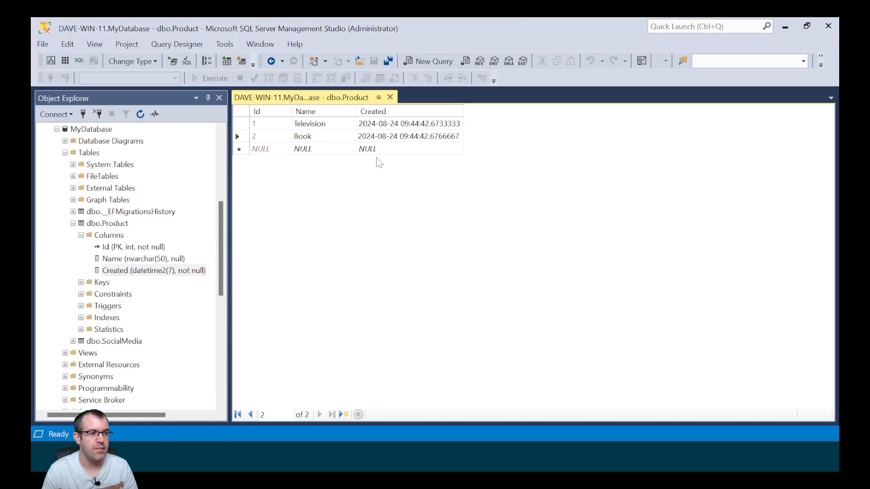
click(408, 123)
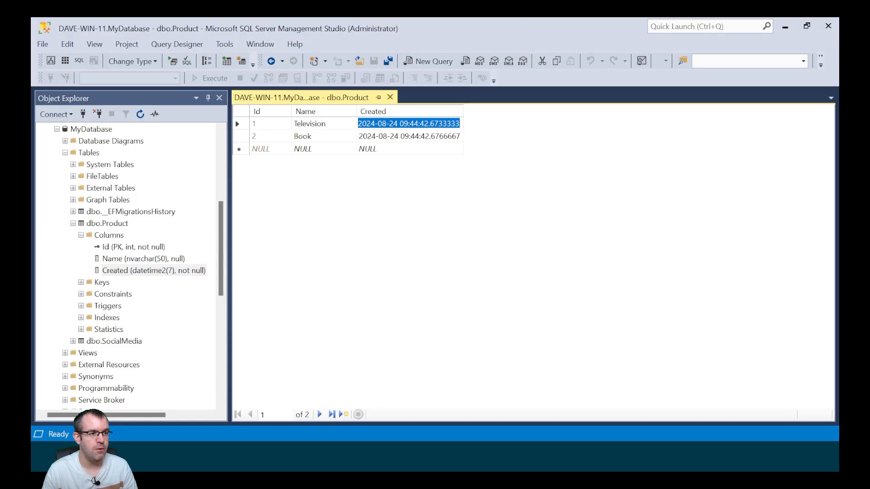